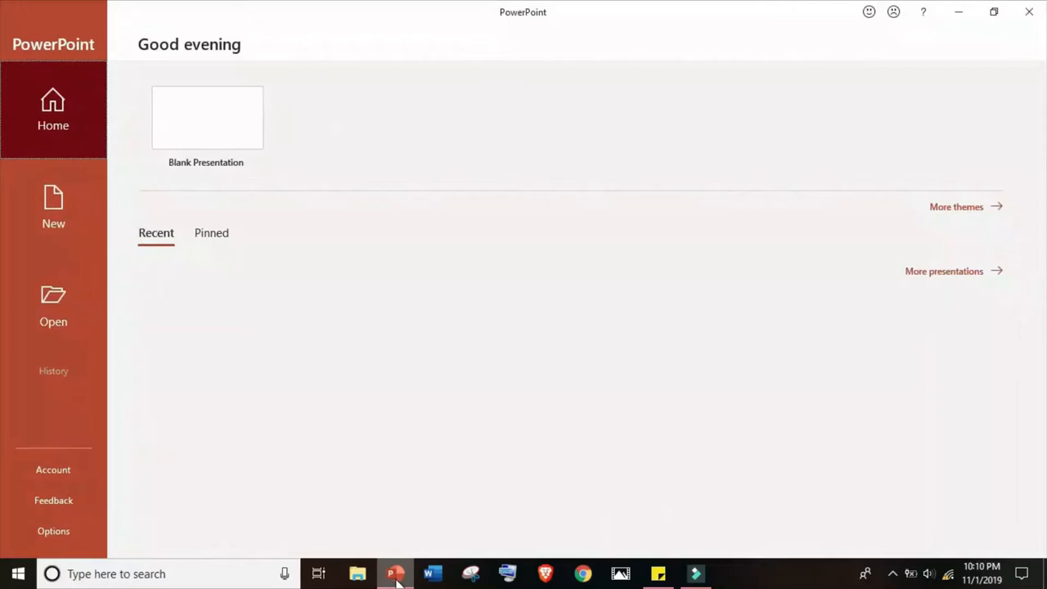
# Create a Blank Presentation from the PowerPoint start screen.
pyautogui.click(206, 117)
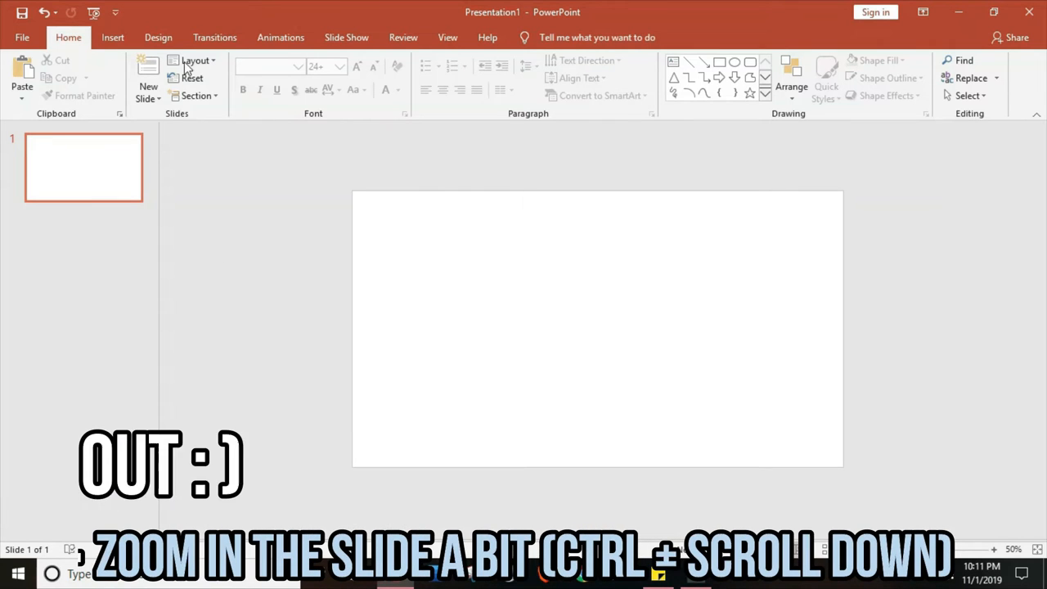
# Fill the slide background with a solid golden-yellow standard colour.
pyautogui.click(158, 37)
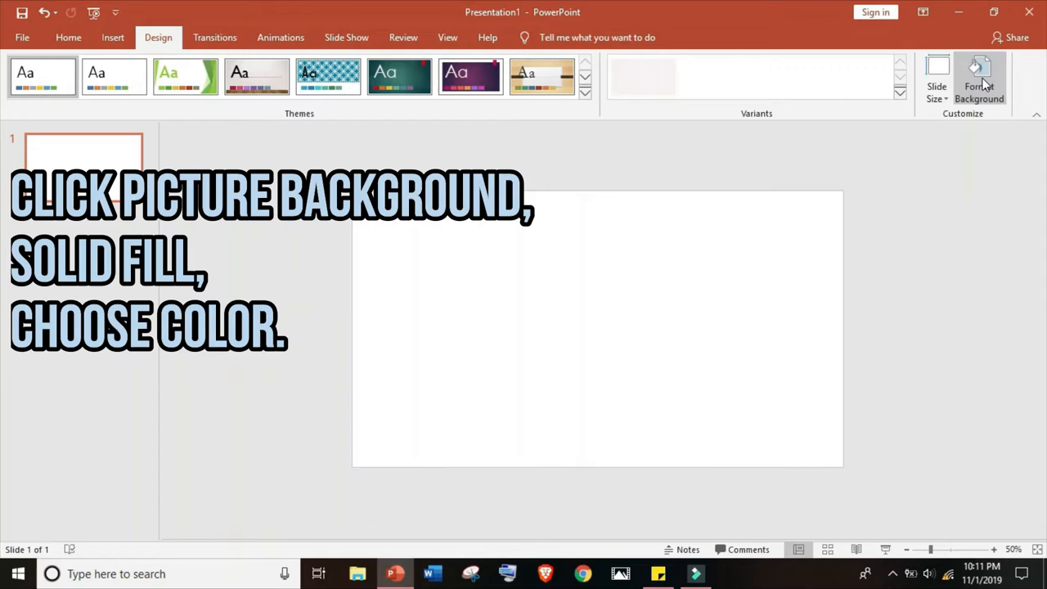
pyautogui.click(979, 78)
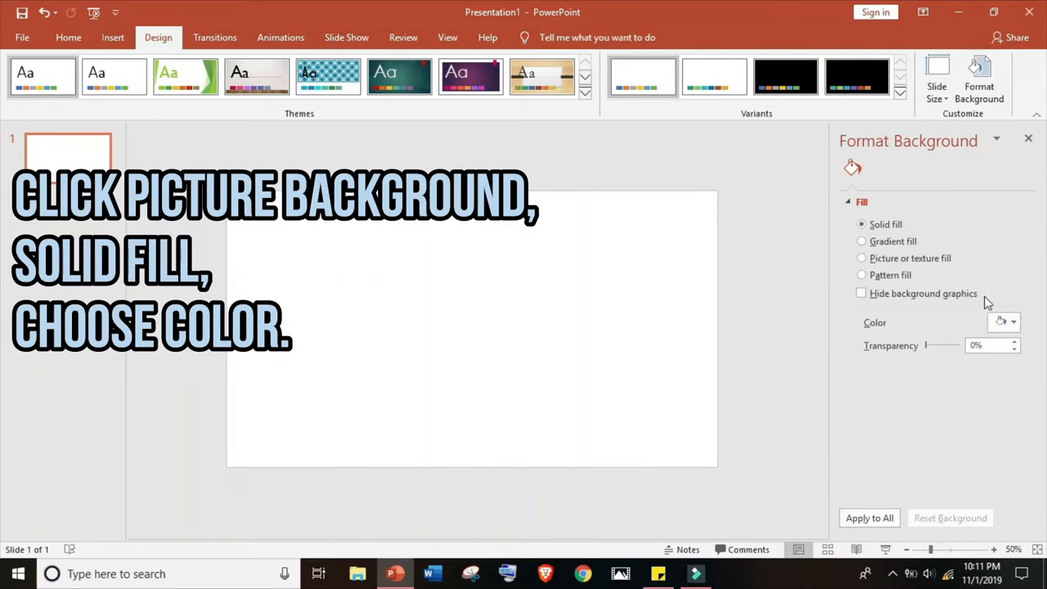
pyautogui.click(1012, 322)
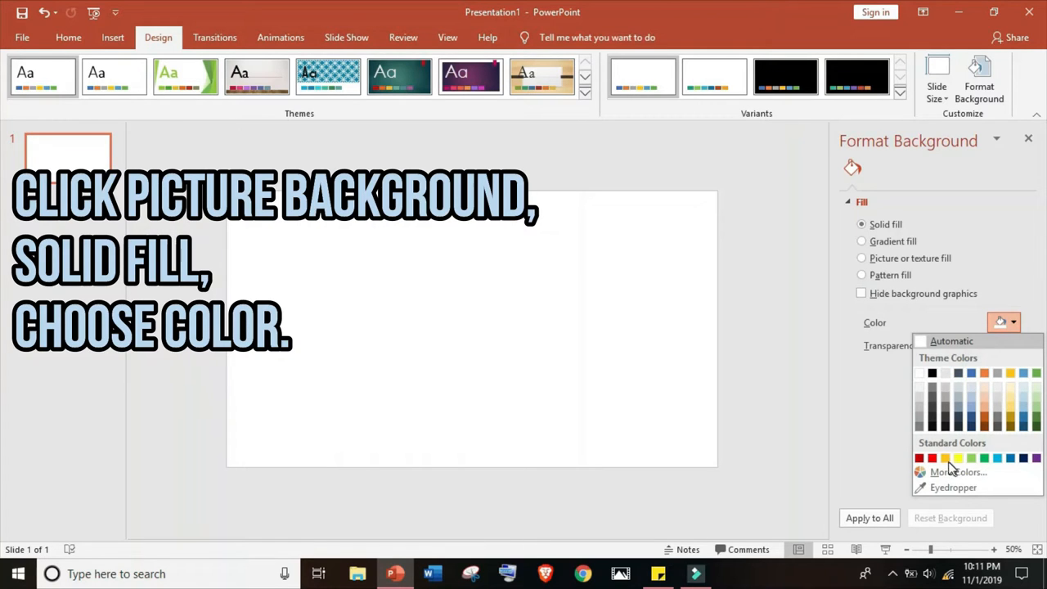
pyautogui.click(945, 457)
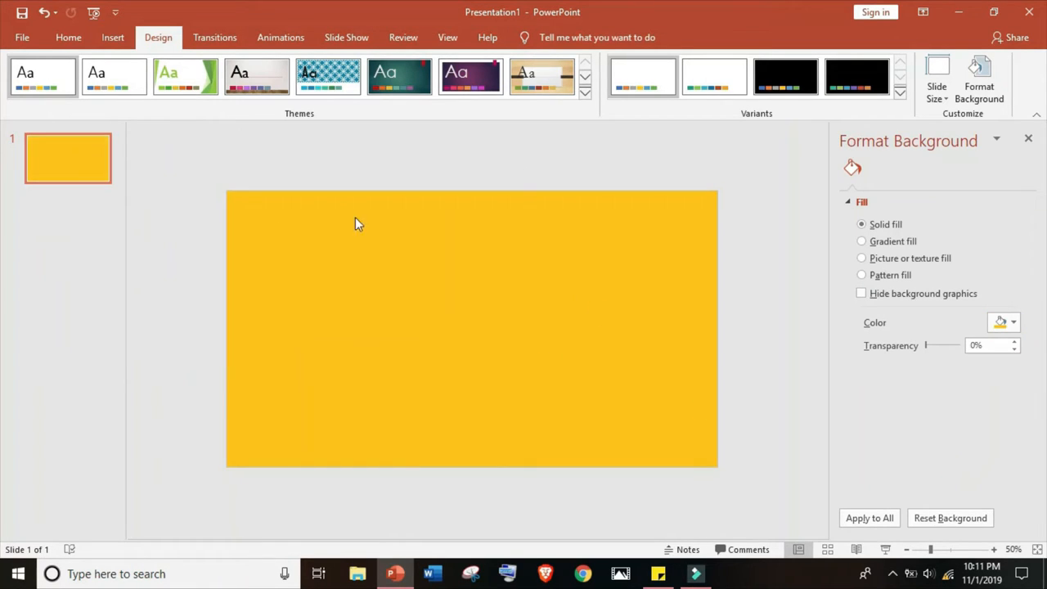
pyautogui.moveTo(299, 167)
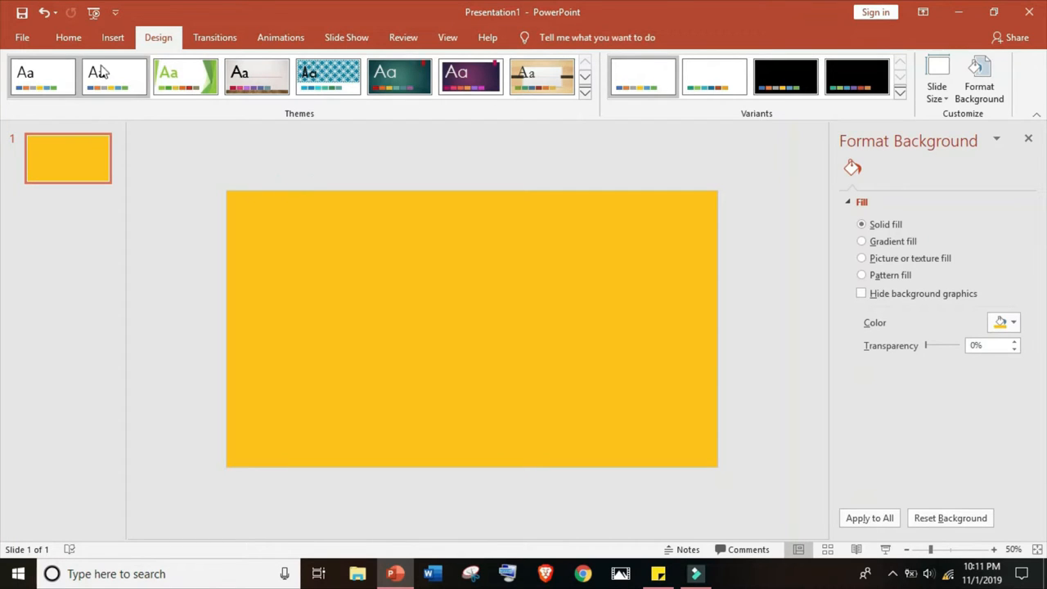
# Draw a rectangle over the whole slide and type 'Welcome to my vlog!' inside it.
pyautogui.click(113, 37)
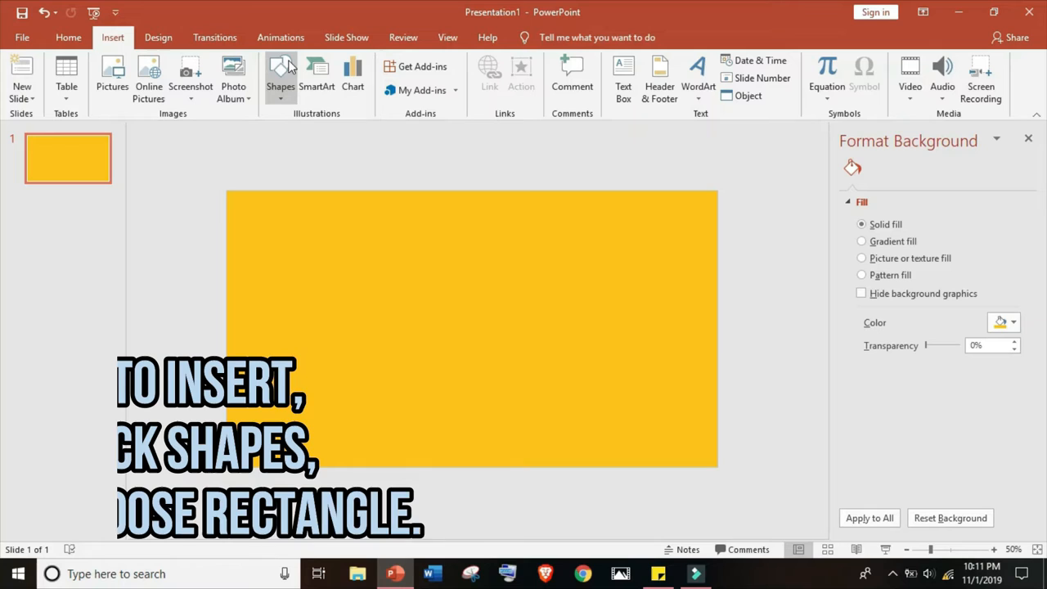
pyautogui.click(281, 78)
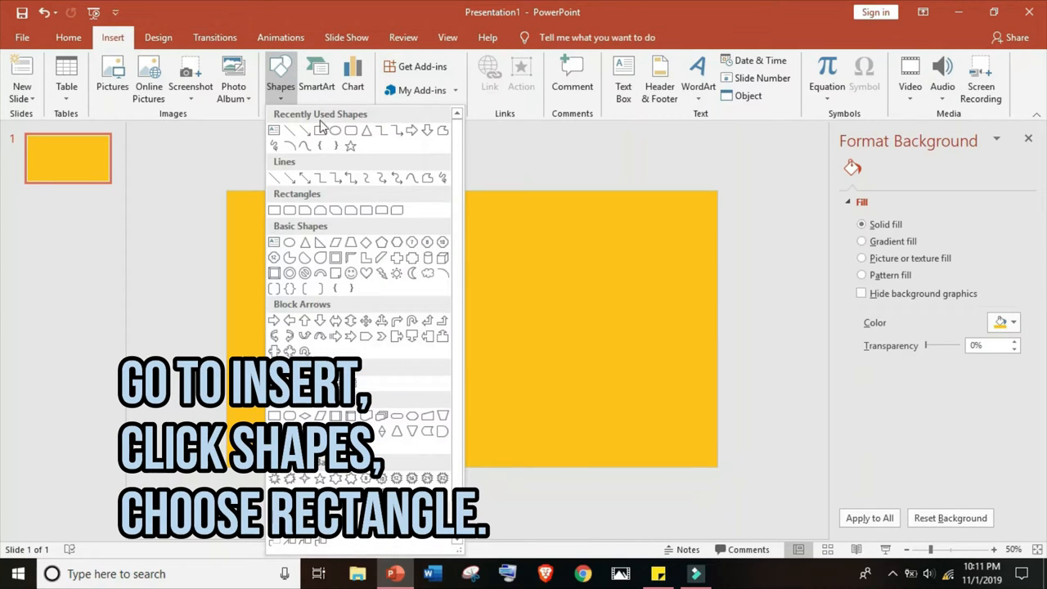
pyautogui.click(274, 210)
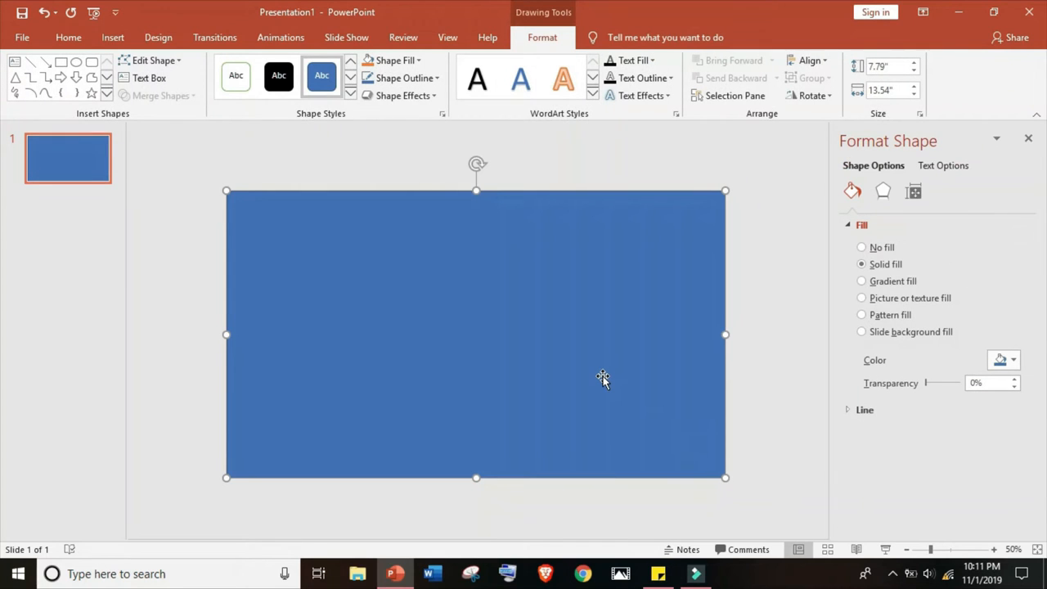
pyautogui.moveTo(423, 262)
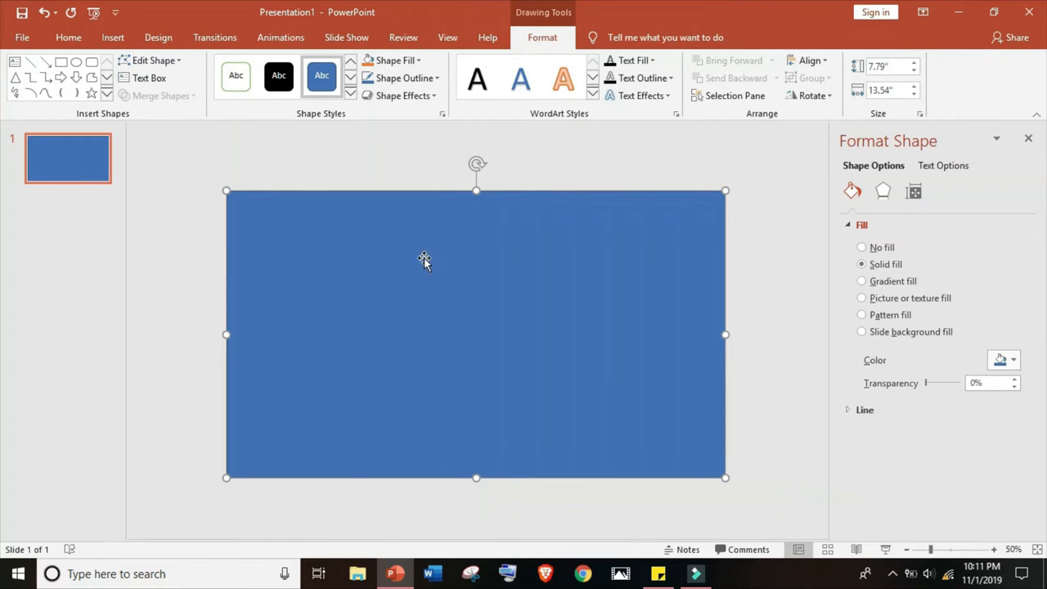
pyautogui.moveTo(444, 298)
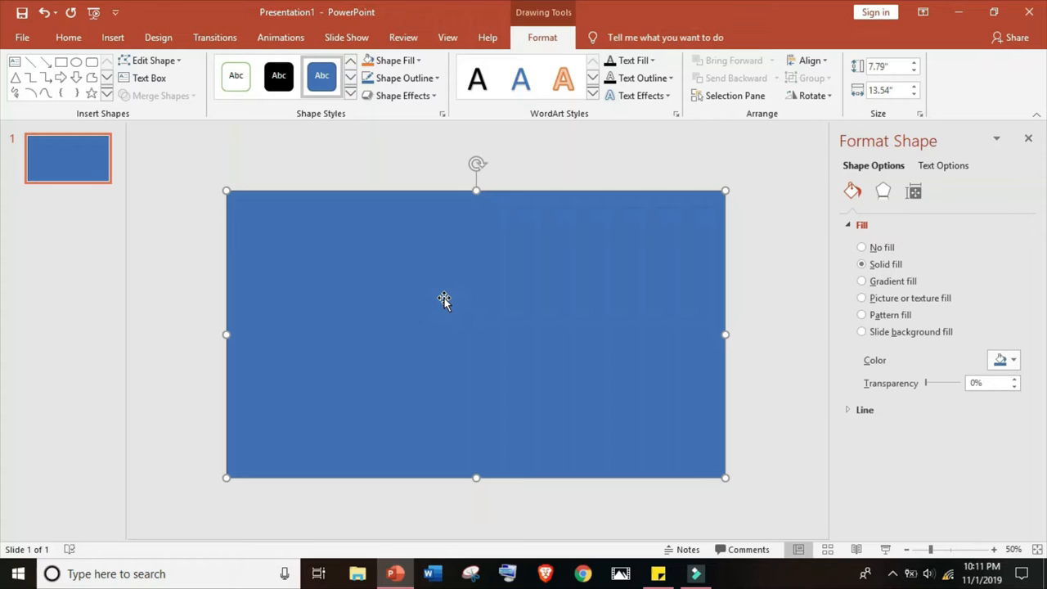
pyautogui.write('Welcome to my vlog!')
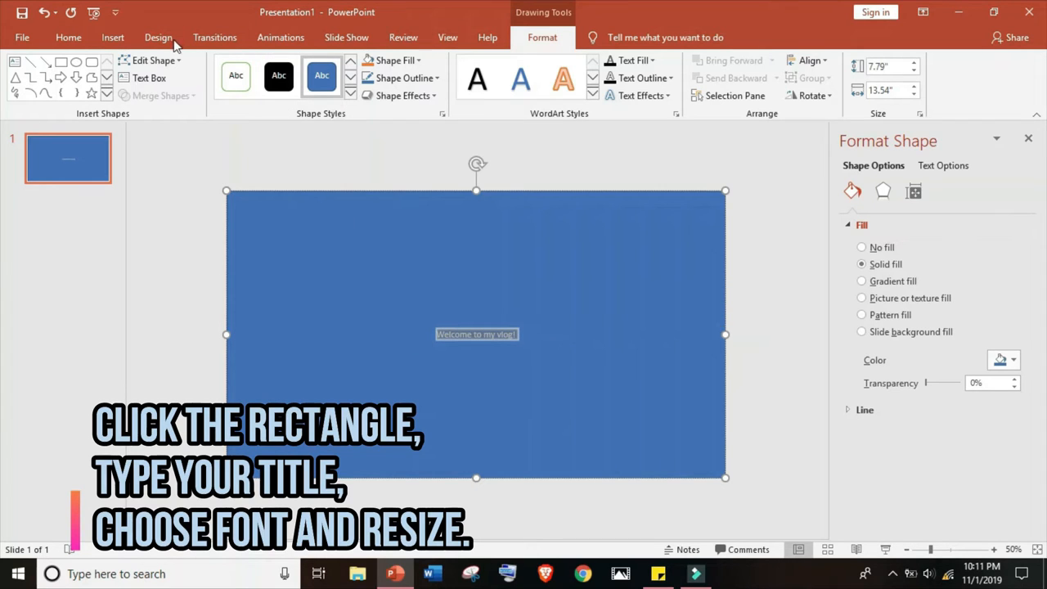
# Set the title text to the Mistral font and increase its font size.
pyautogui.click(68, 36)
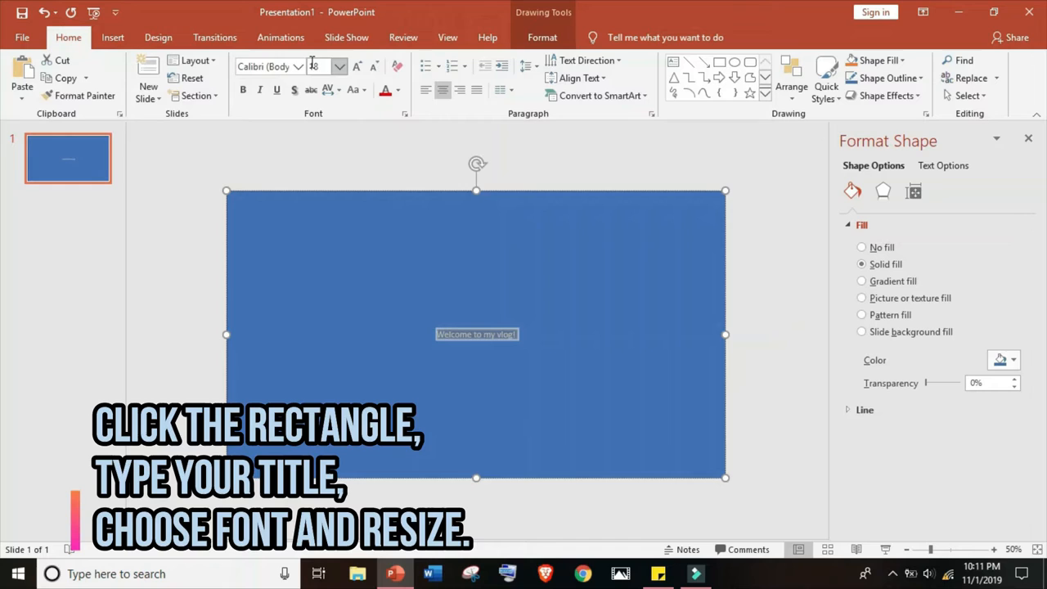
pyautogui.click(266, 66)
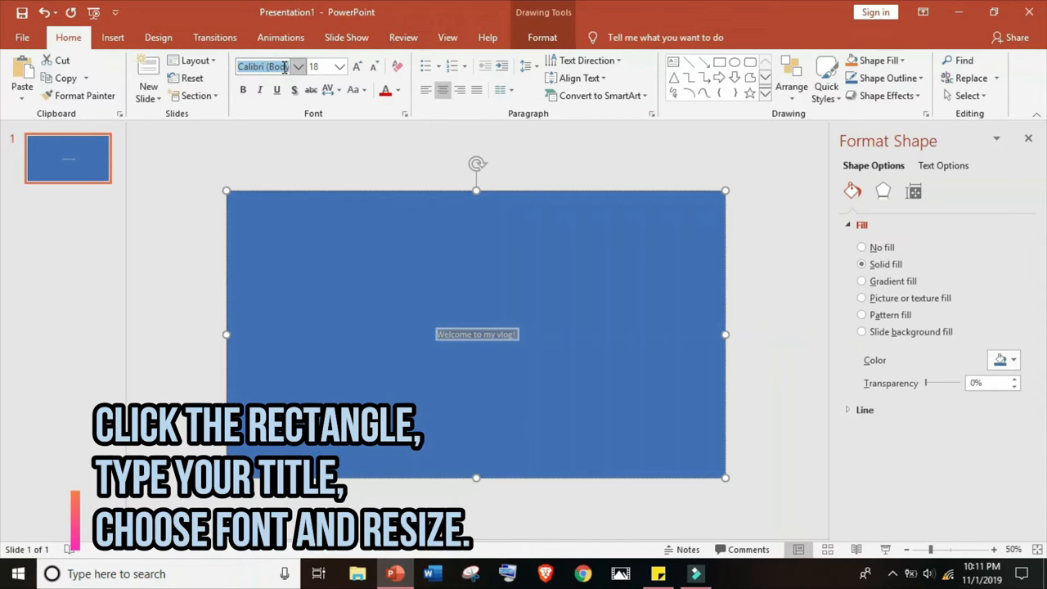
pyautogui.write('Mistral')
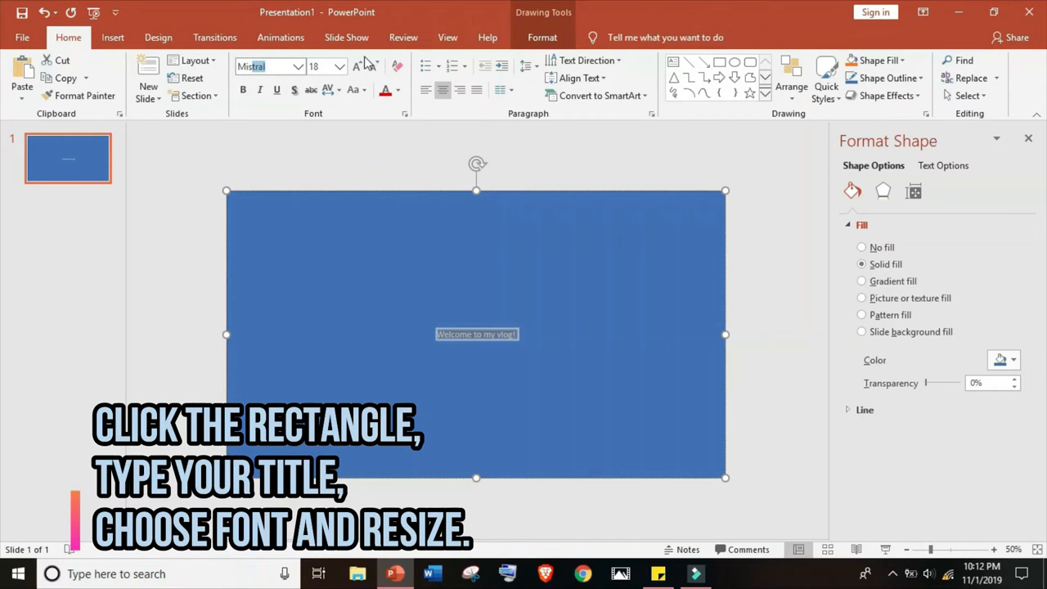
pyautogui.click(360, 67)
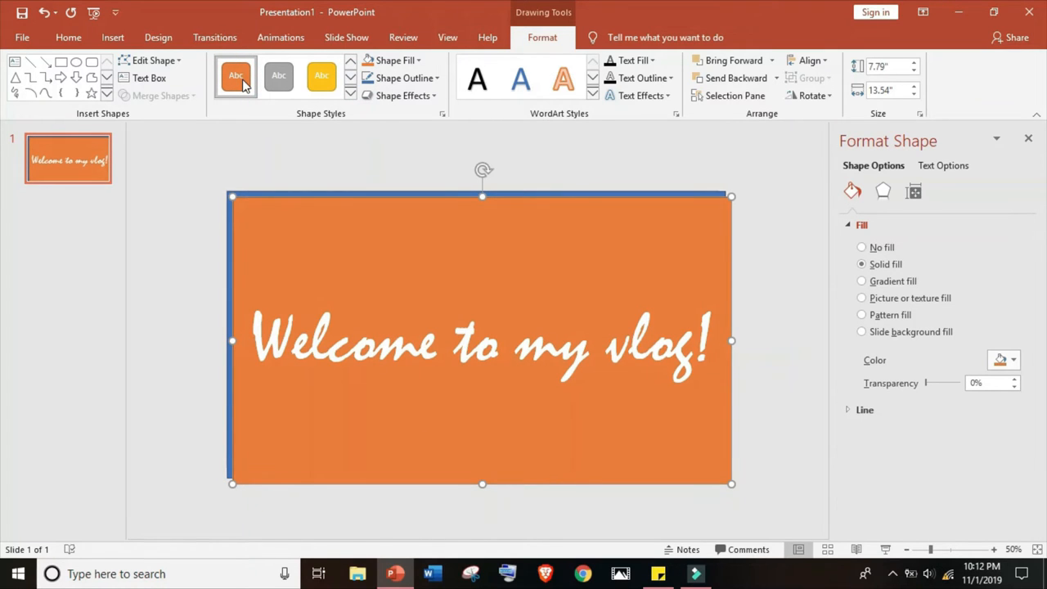
# Recolour the first rectangle copies orange, yellow, blue, green and black with Shape Style presets.
pyautogui.click(278, 76)
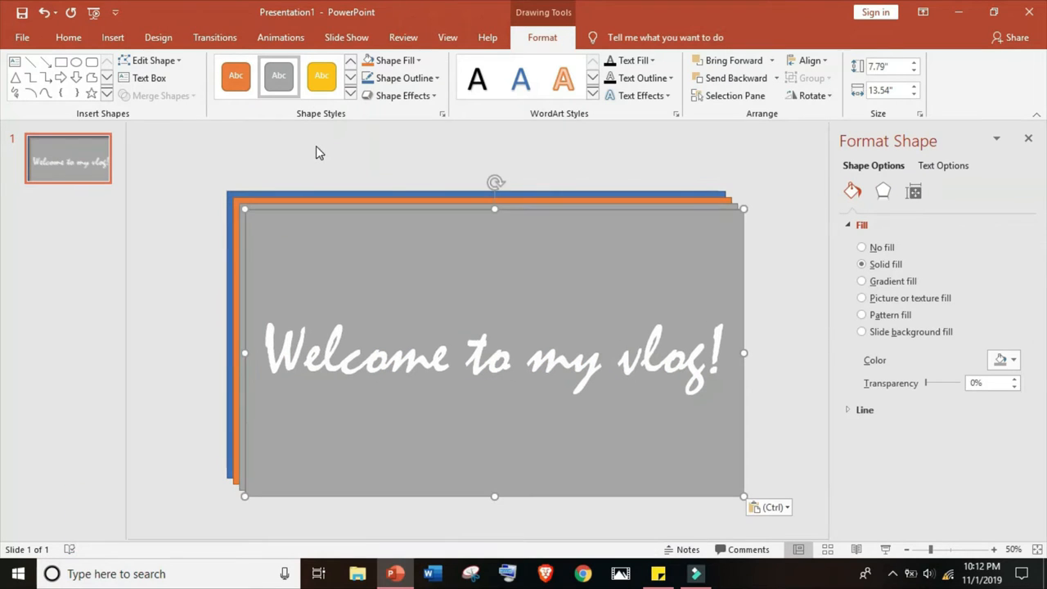
pyautogui.click(321, 75)
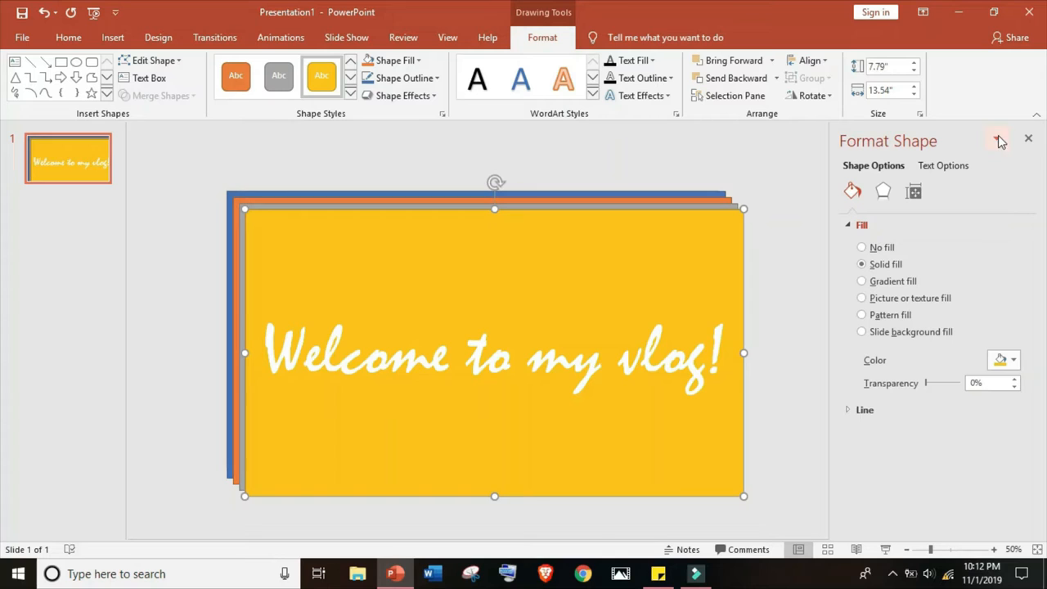
pyautogui.click(1029, 139)
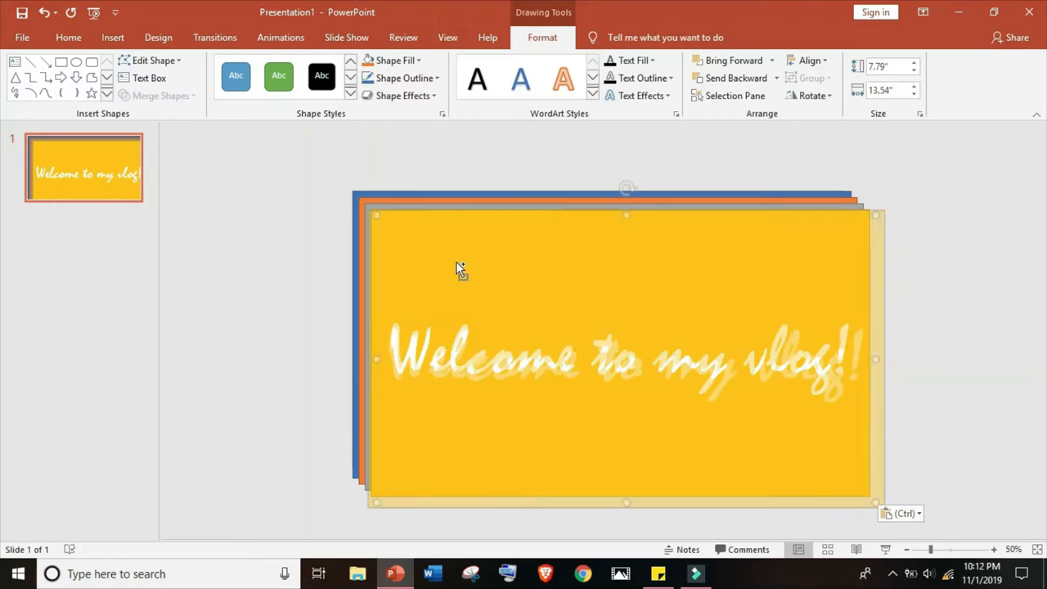
pyautogui.click(236, 76)
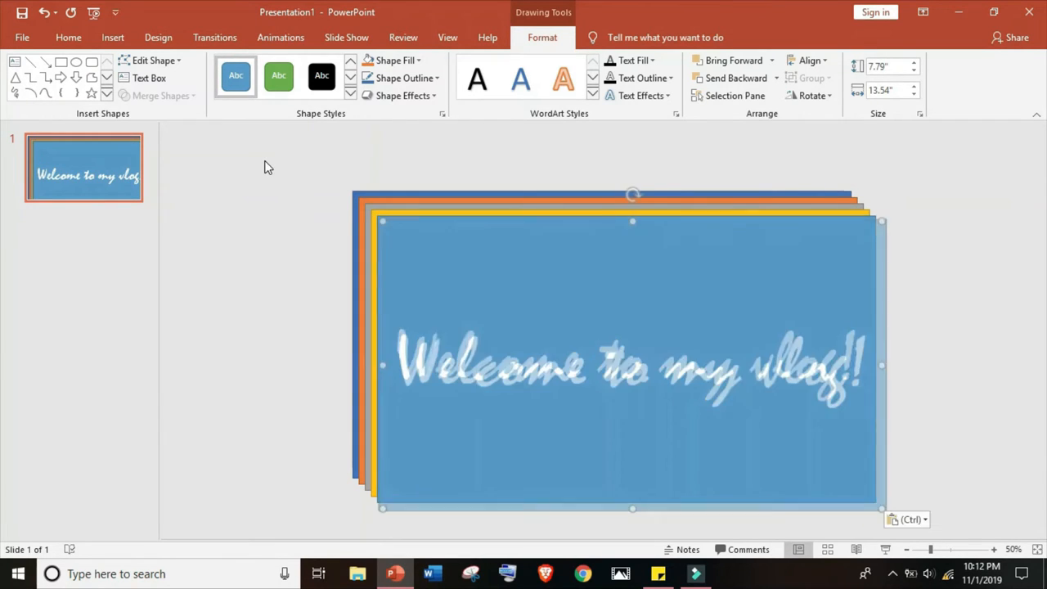
pyautogui.click(278, 76)
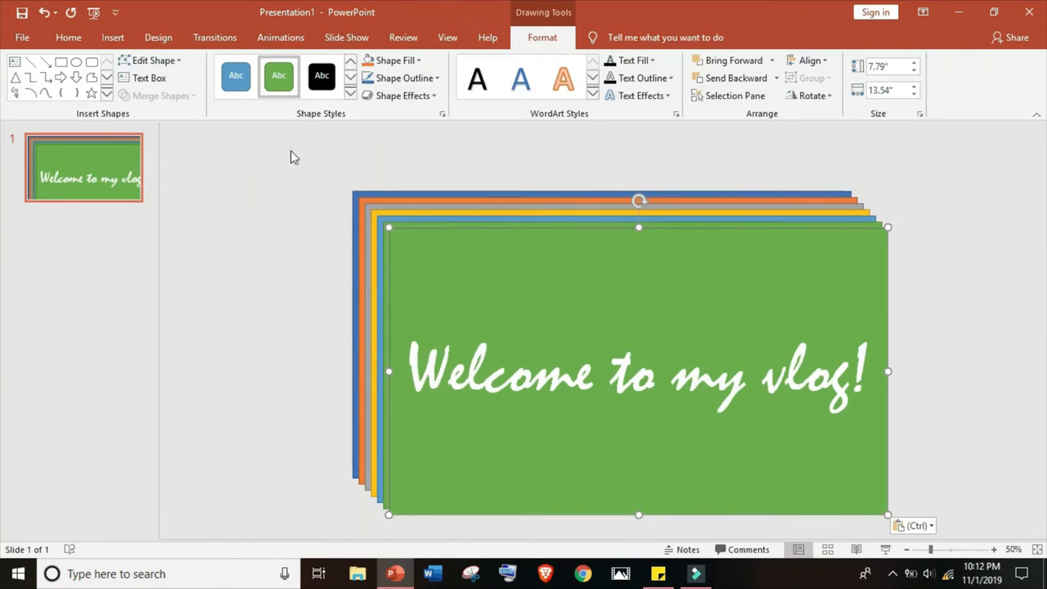
pyautogui.click(321, 76)
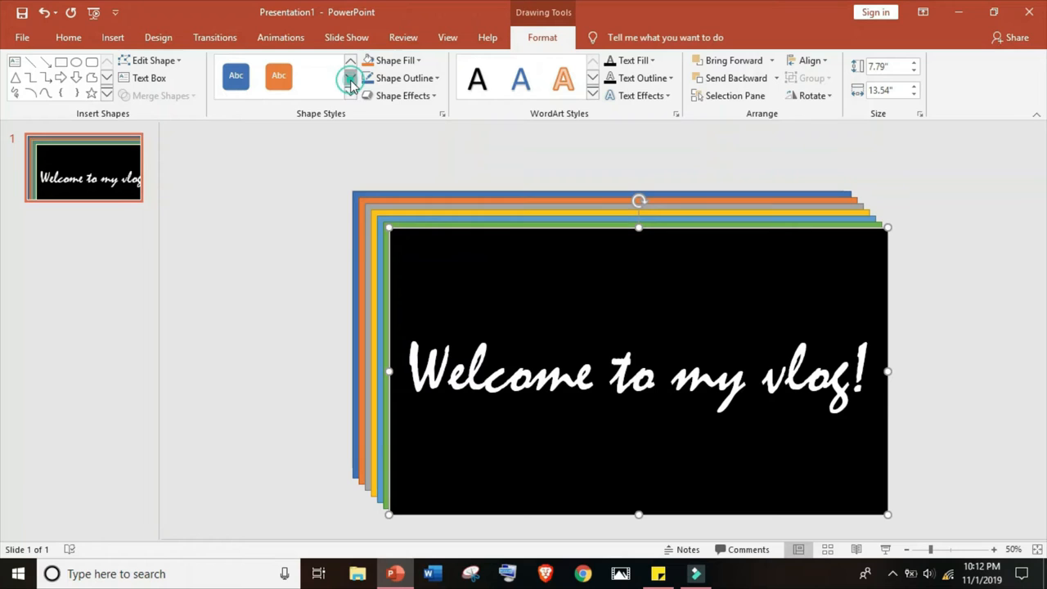
# Colour the newest rectangle copies black, blue, orange and yellow.
pyautogui.click(349, 77)
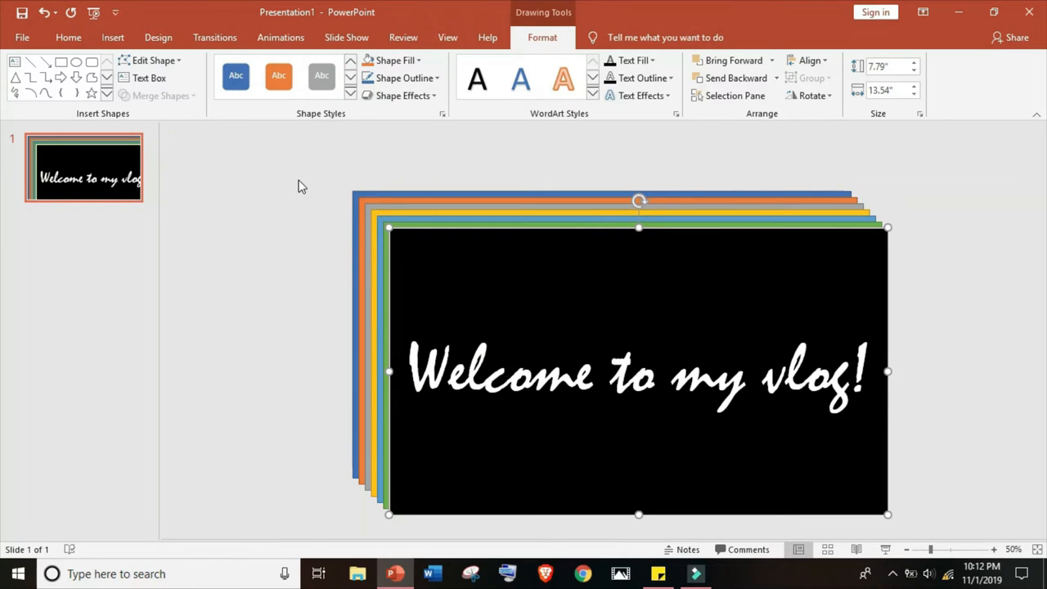
pyautogui.click(236, 76)
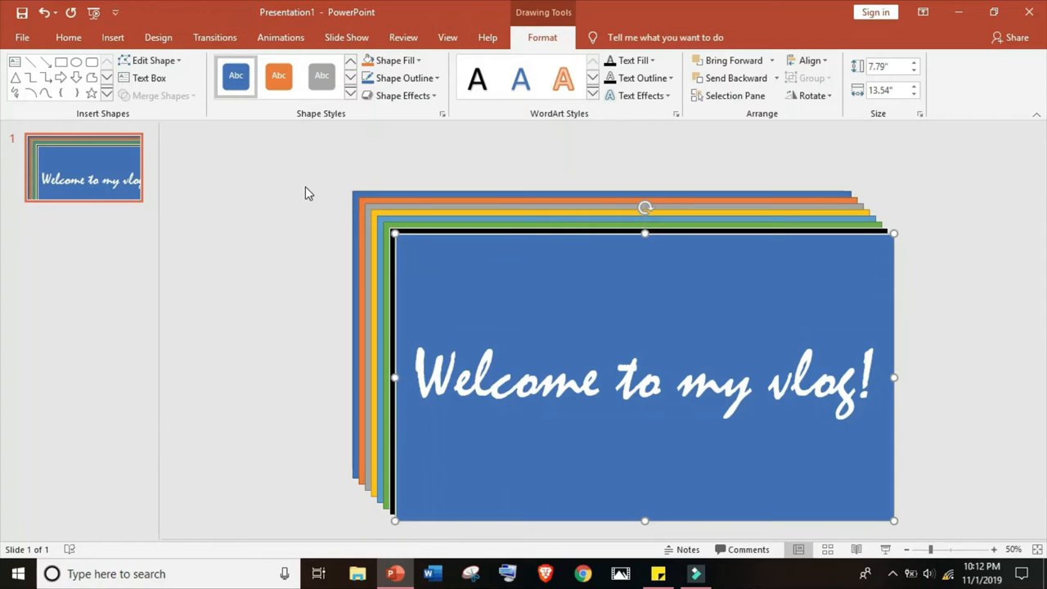
pyautogui.click(278, 75)
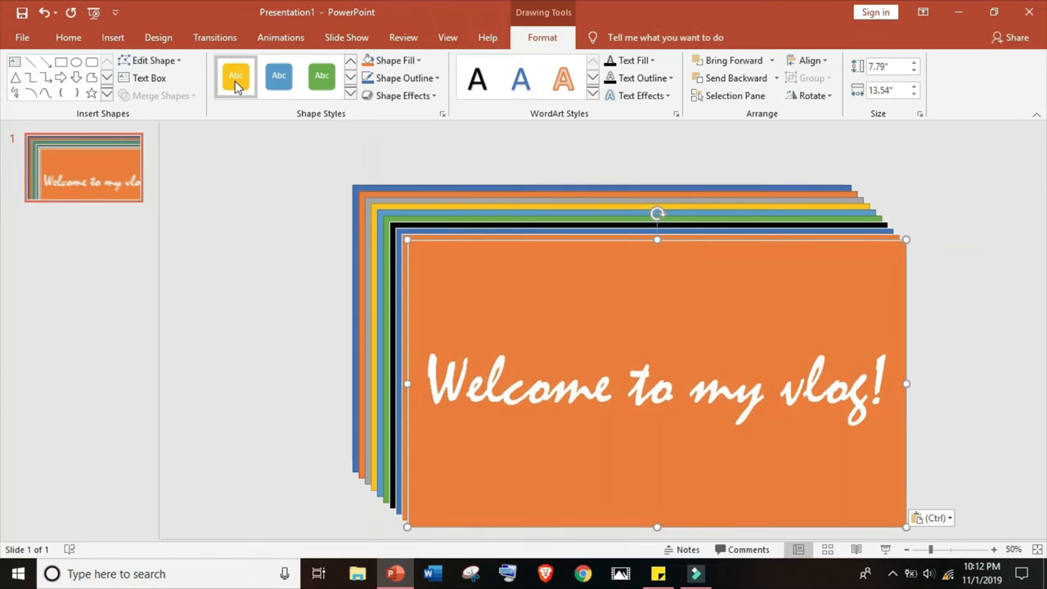
pyautogui.click(235, 76)
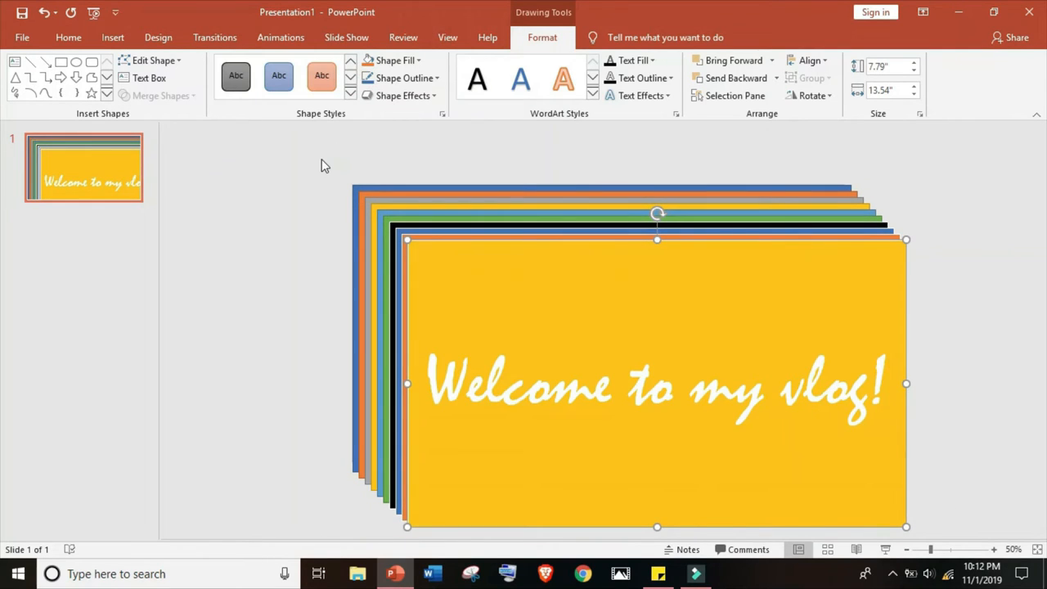
pyautogui.click(322, 77)
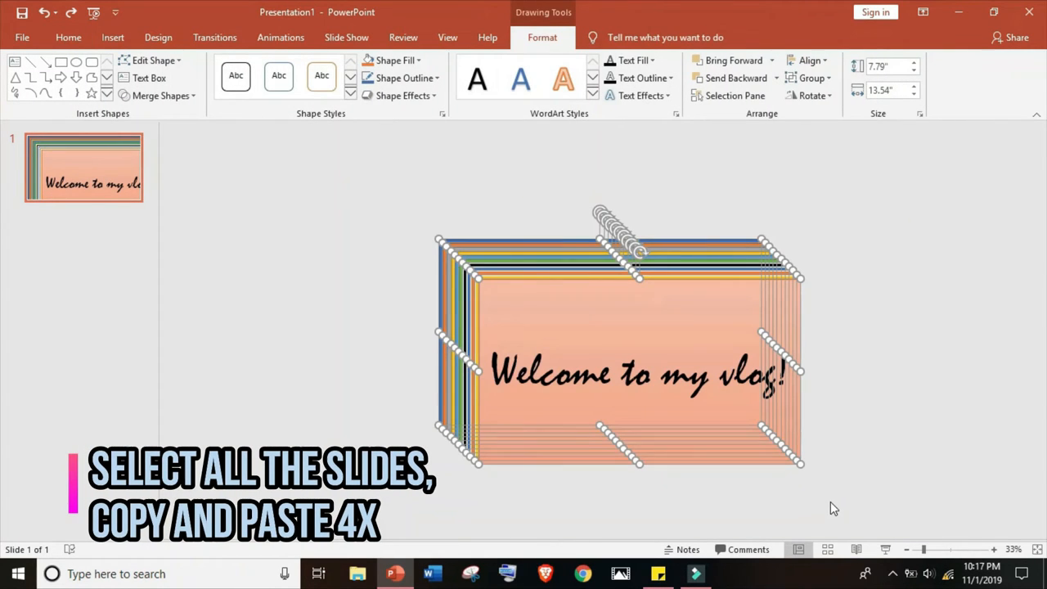
pyautogui.moveTo(827, 503)
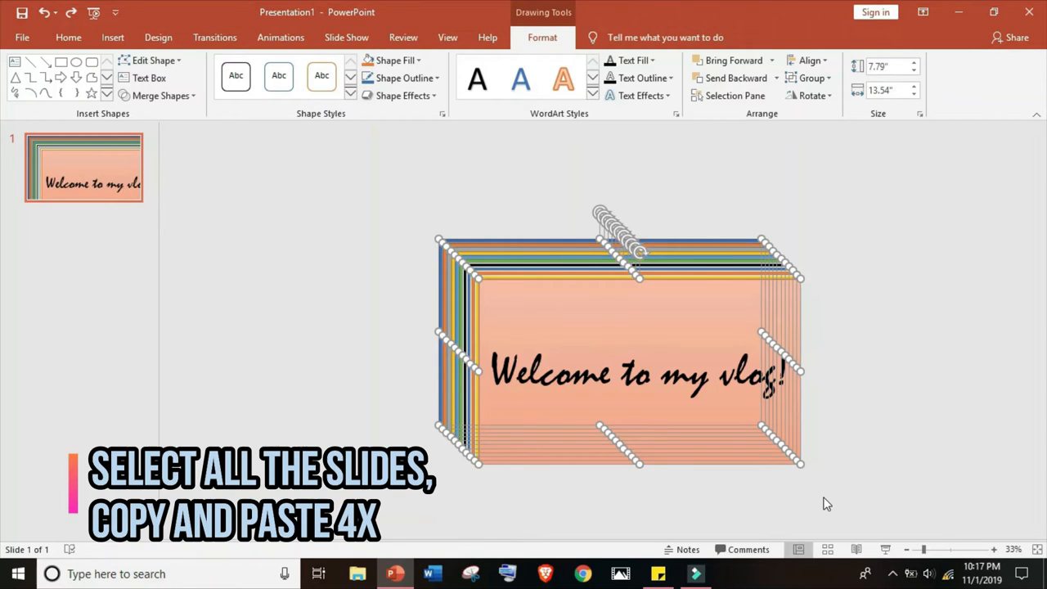
# Paste another set of the stacked coloured rectangles with Ctrl+V.
pyautogui.press('ctrl+v')
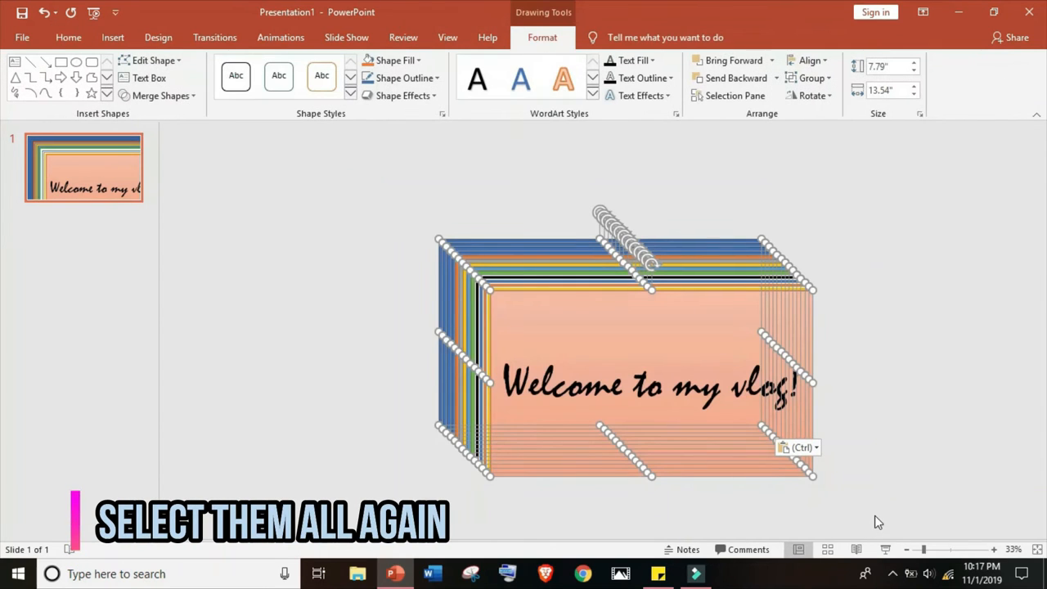
pyautogui.moveTo(585, 151)
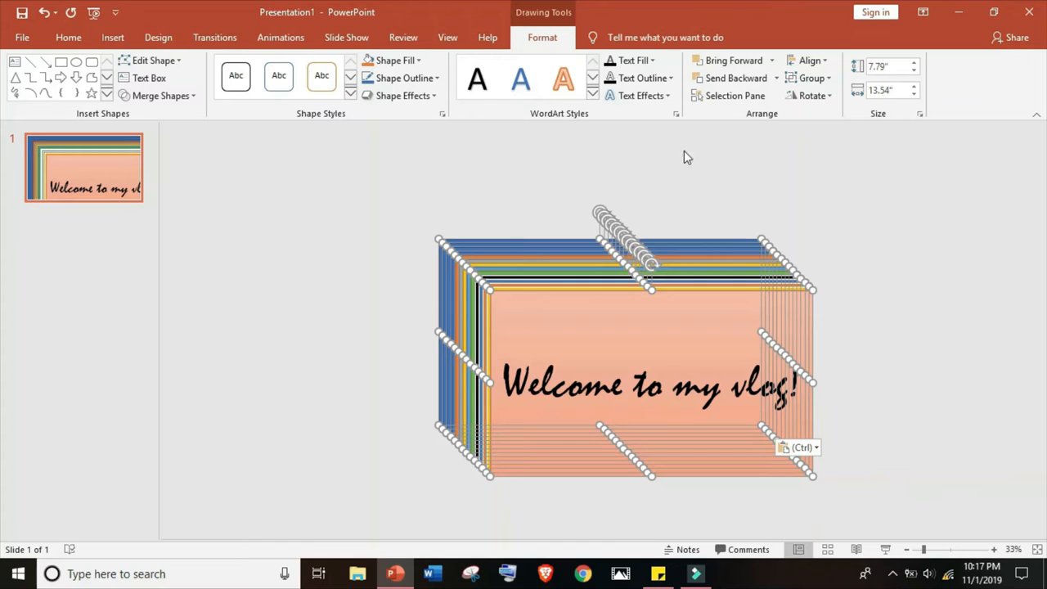
# Align all rectangle copies center and middle so they overlap exactly.
pyautogui.click(809, 59)
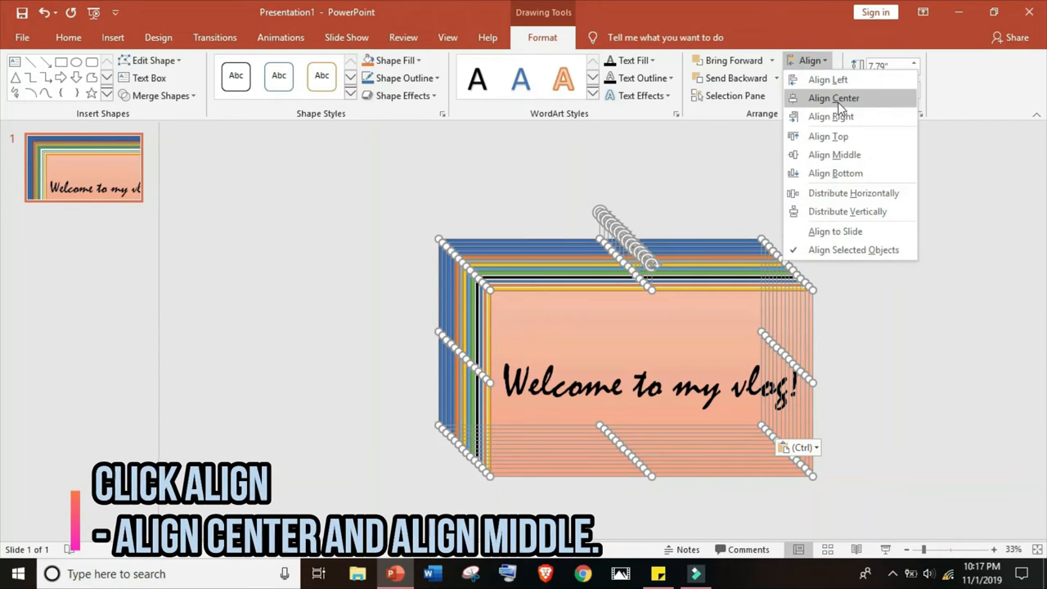
pyautogui.click(832, 97)
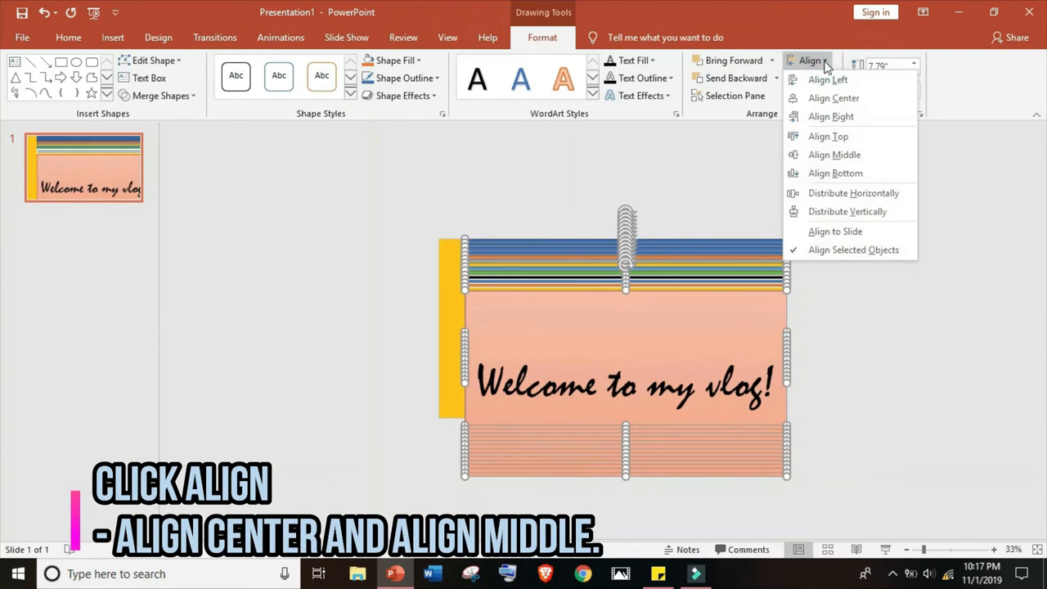
pyautogui.click(834, 154)
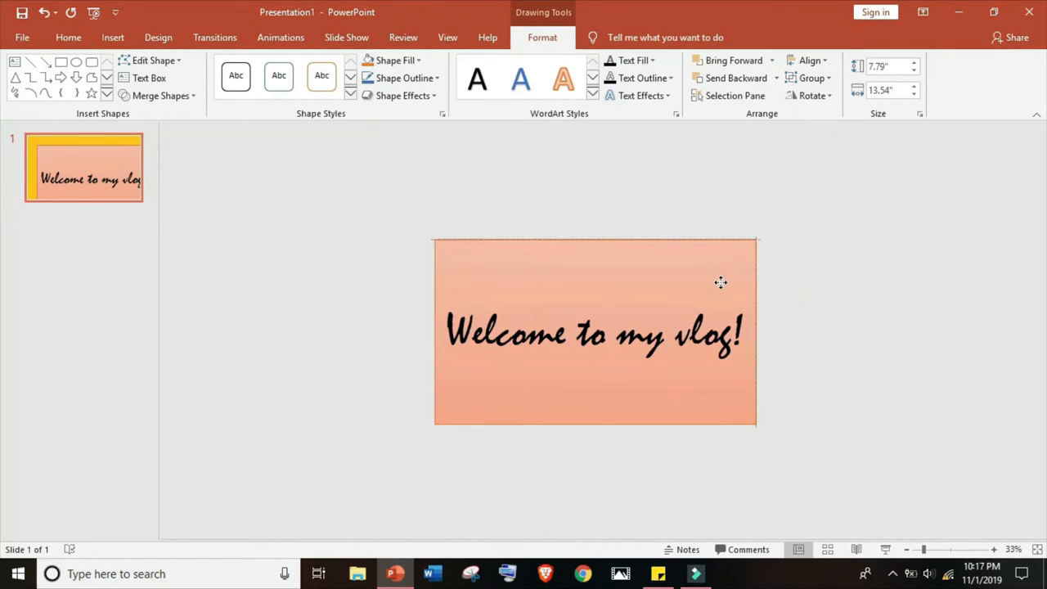
pyautogui.click(594, 333)
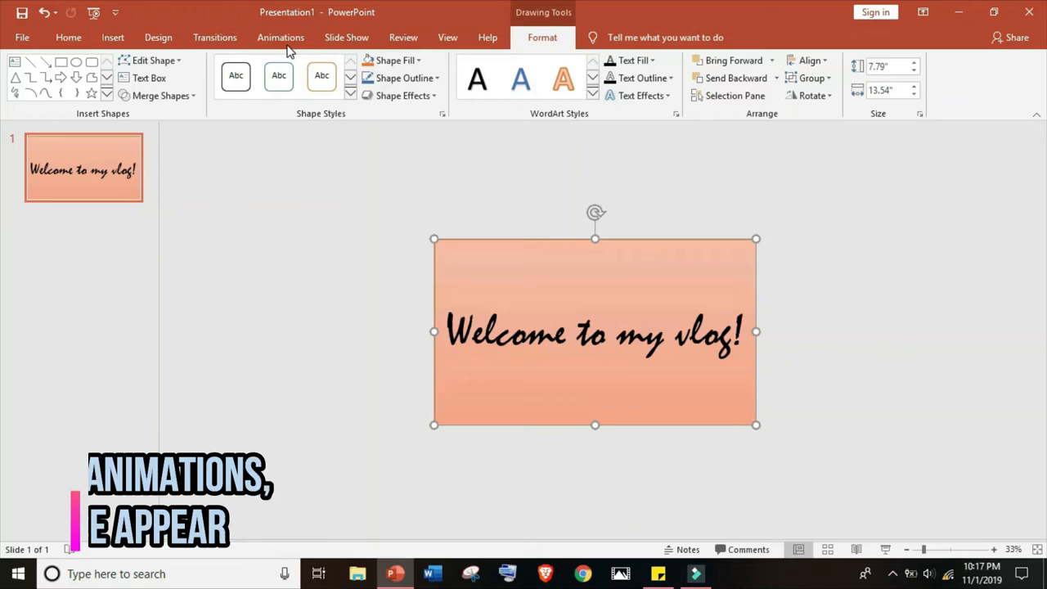
# Give the rectangles an Appear animation starting After Previous with 0.20-second duration.
pyautogui.click(280, 37)
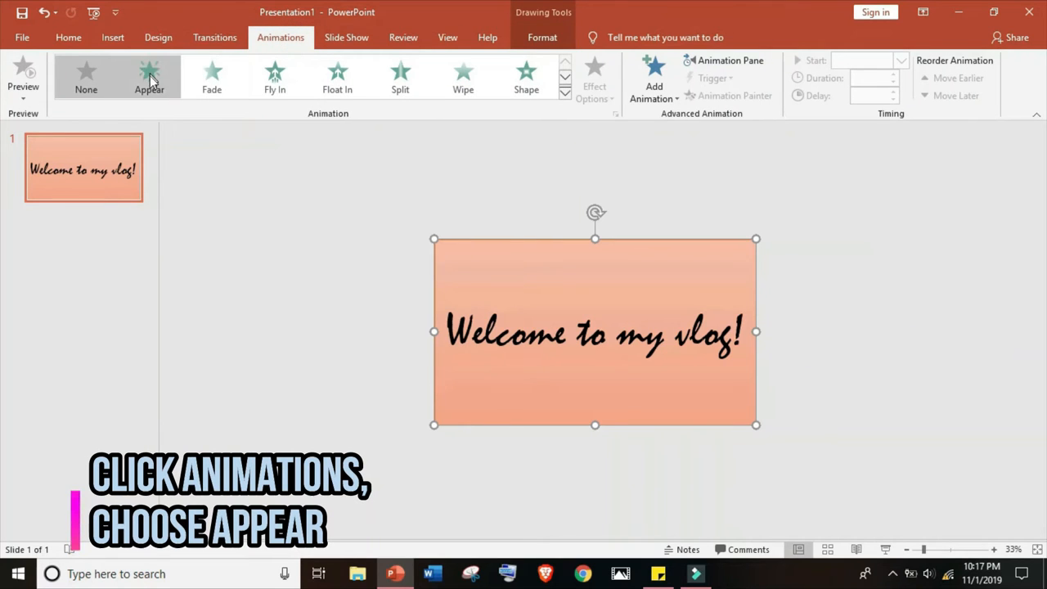
pyautogui.click(149, 74)
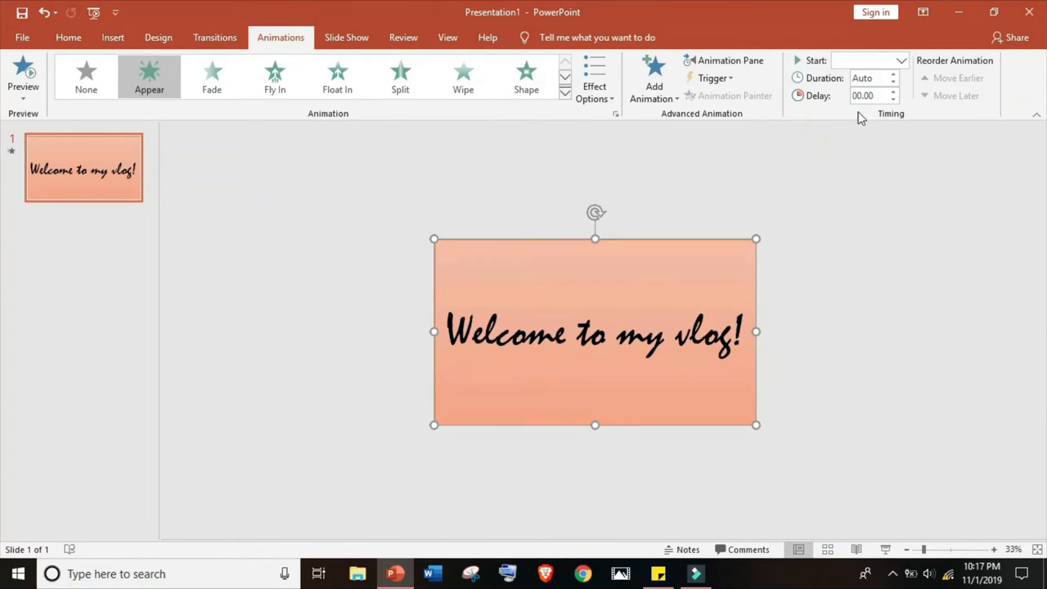
pyautogui.click(899, 60)
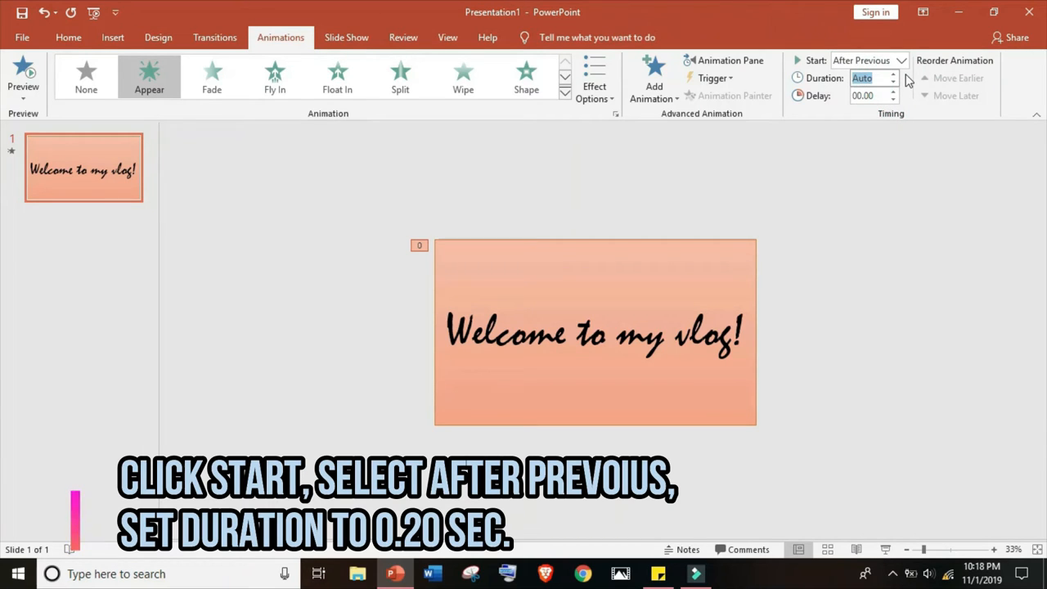
pyautogui.write('0.20')
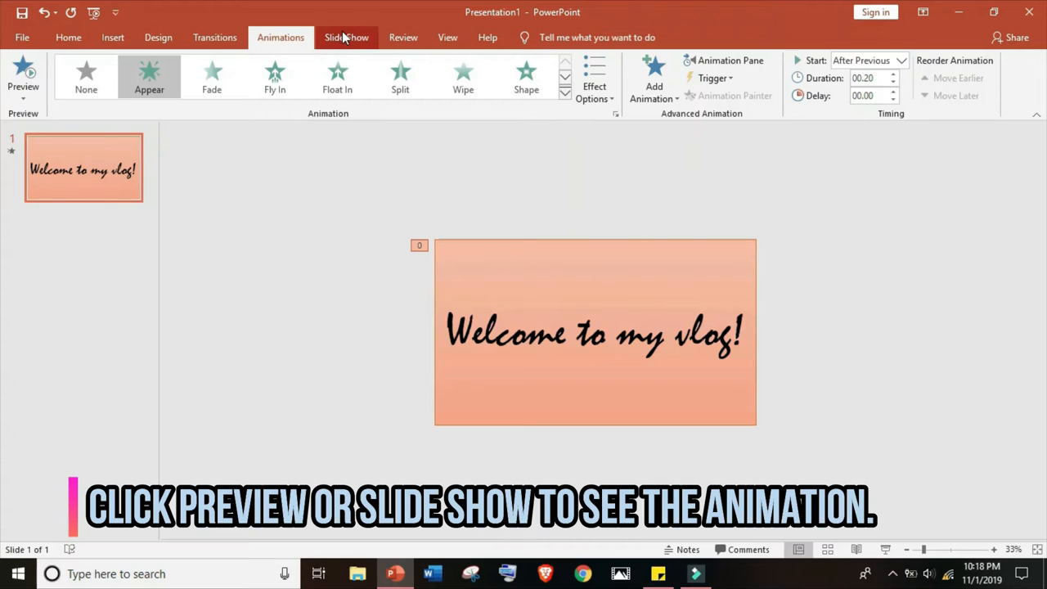
# Preview the flashing colour animation repeatedly to check the effect.
pyautogui.click(23, 74)
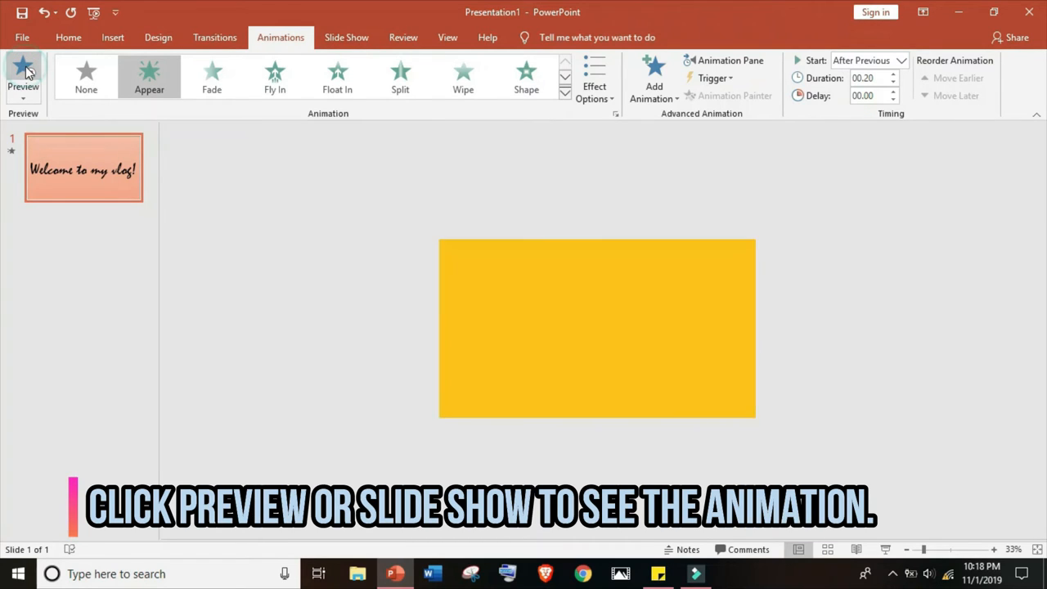
pyautogui.click(23, 74)
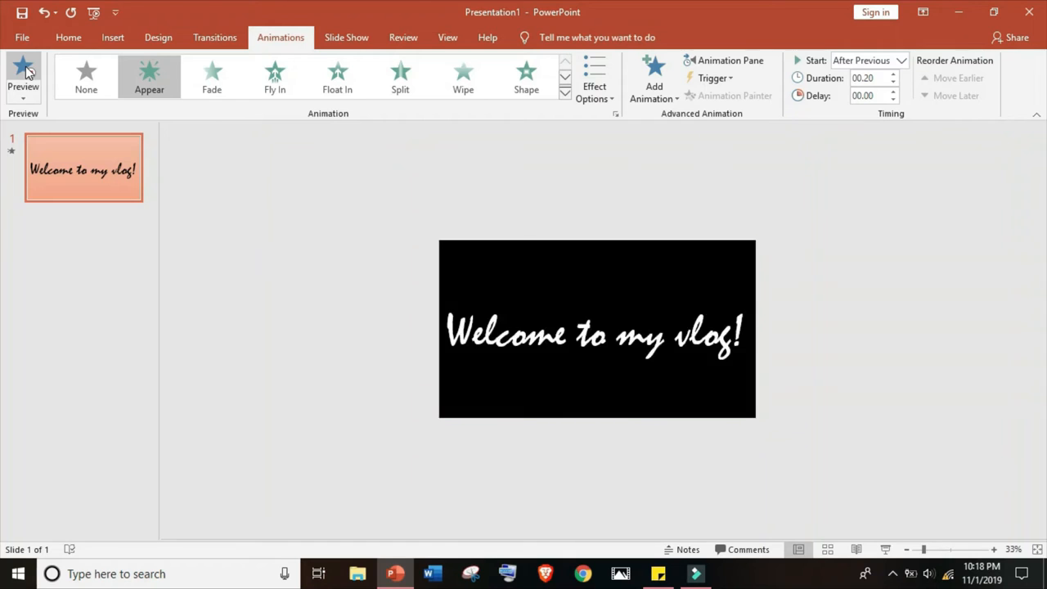
pyautogui.click(23, 78)
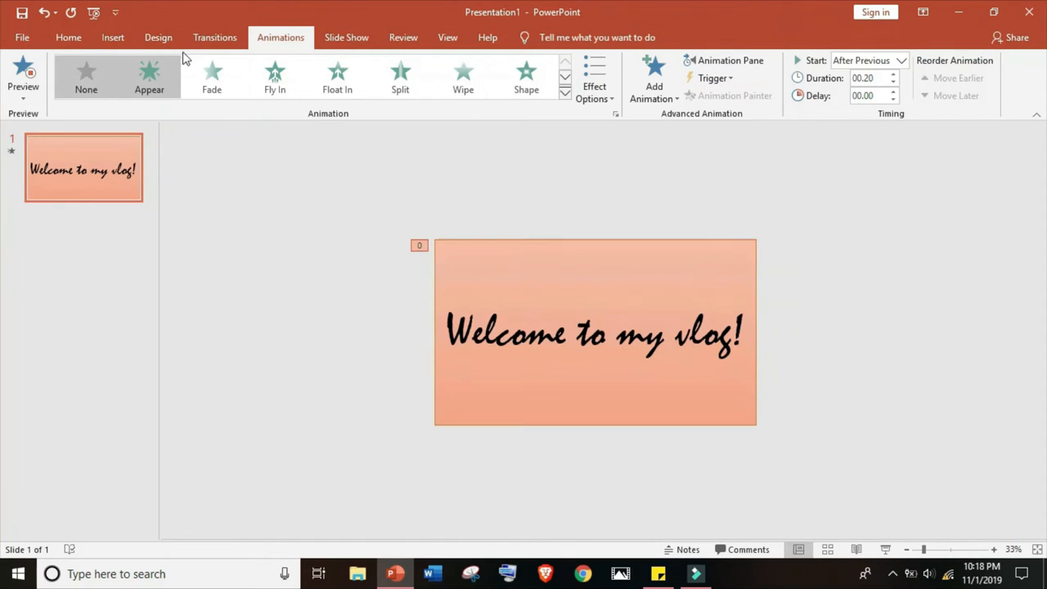
pyautogui.click(346, 37)
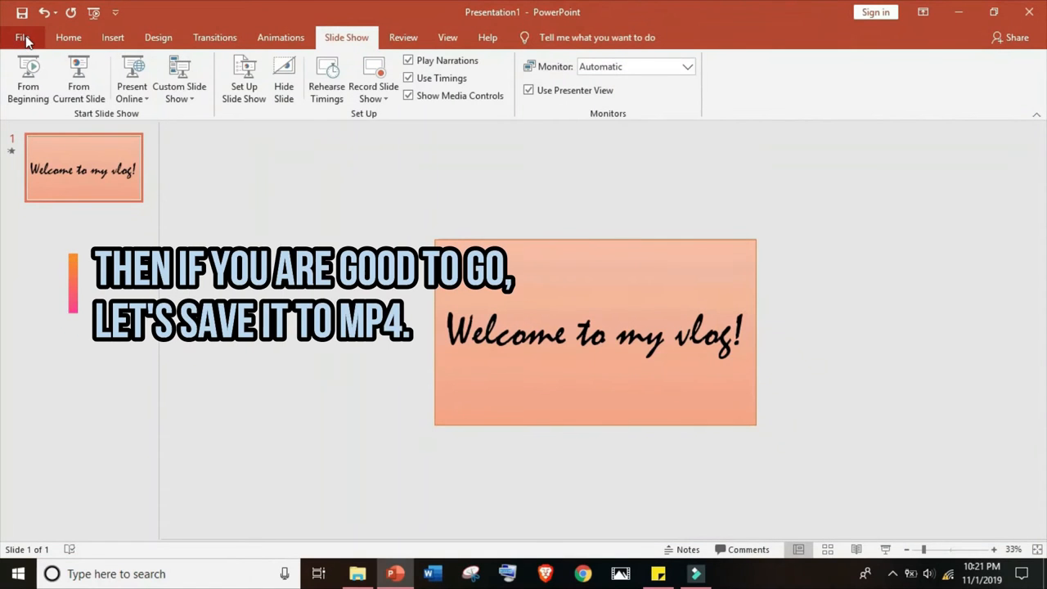
# Export the presentation as a Full HD (1080p) video via File > Export > Create a Video.
pyautogui.click(22, 37)
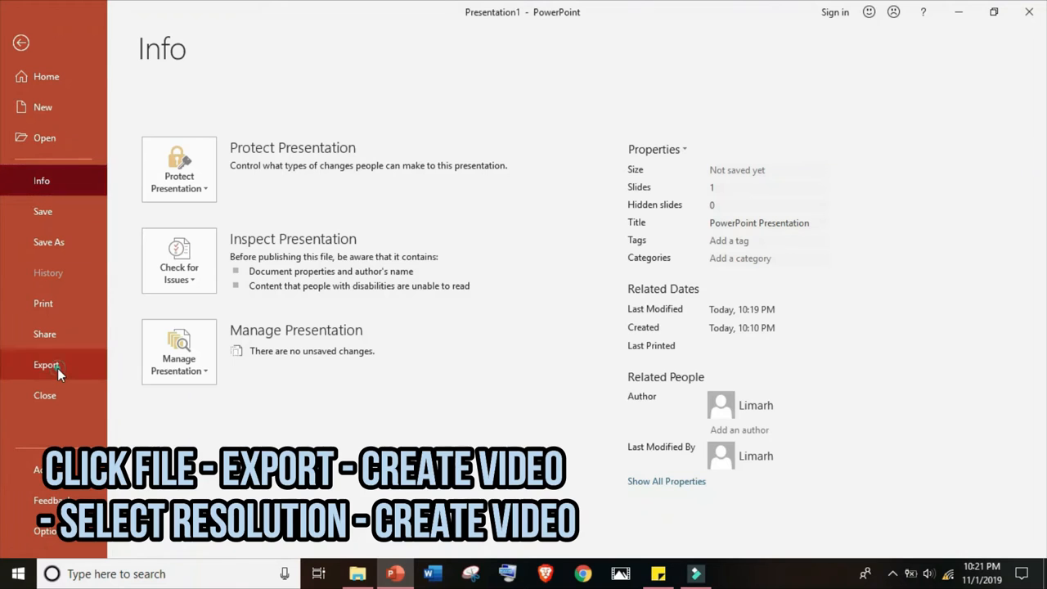
pyautogui.click(46, 364)
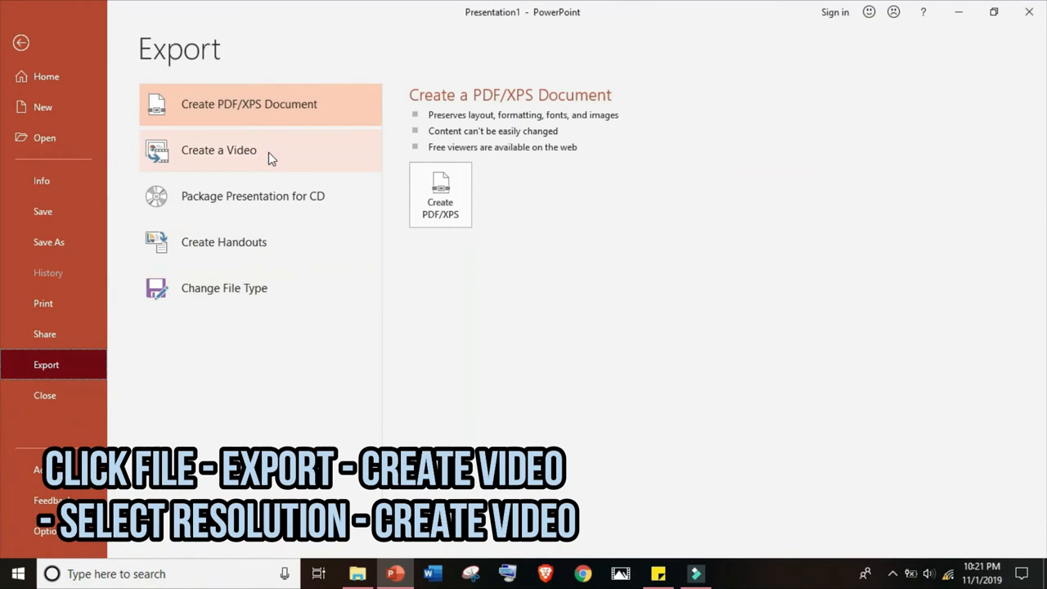
pyautogui.click(218, 150)
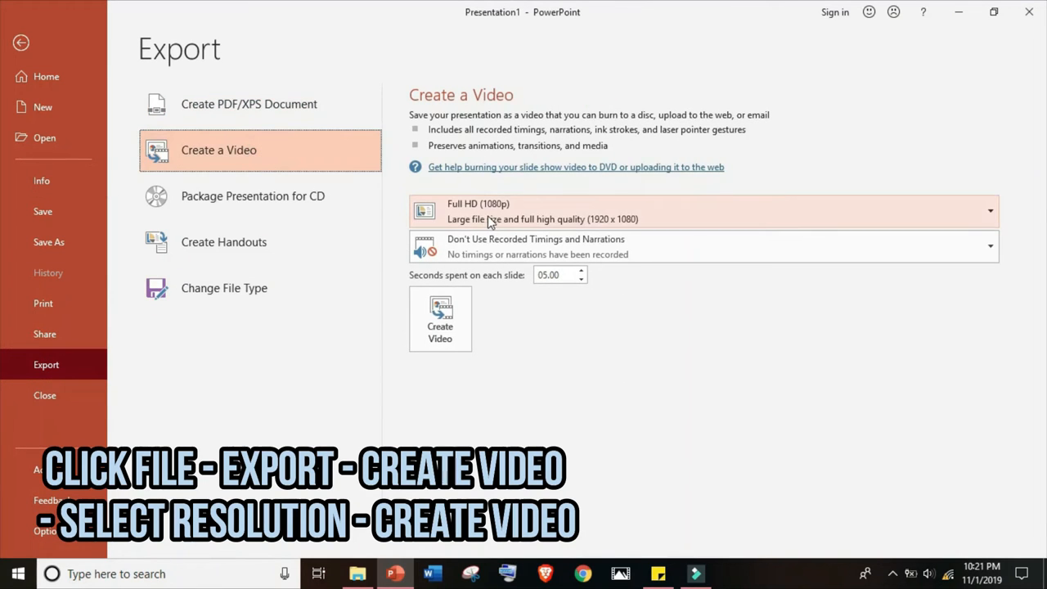
pyautogui.click(704, 211)
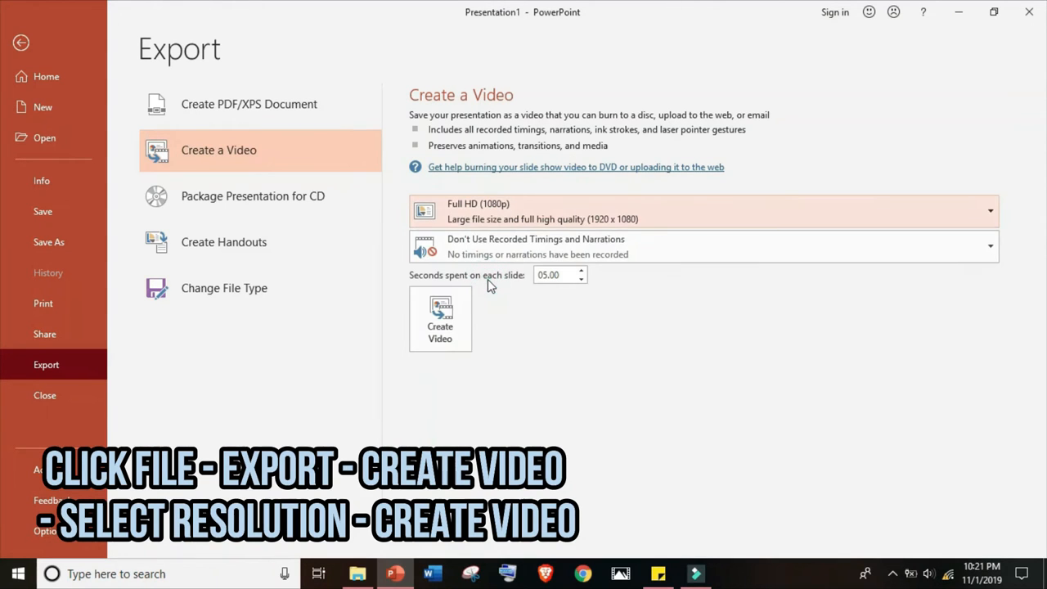
pyautogui.click(440, 319)
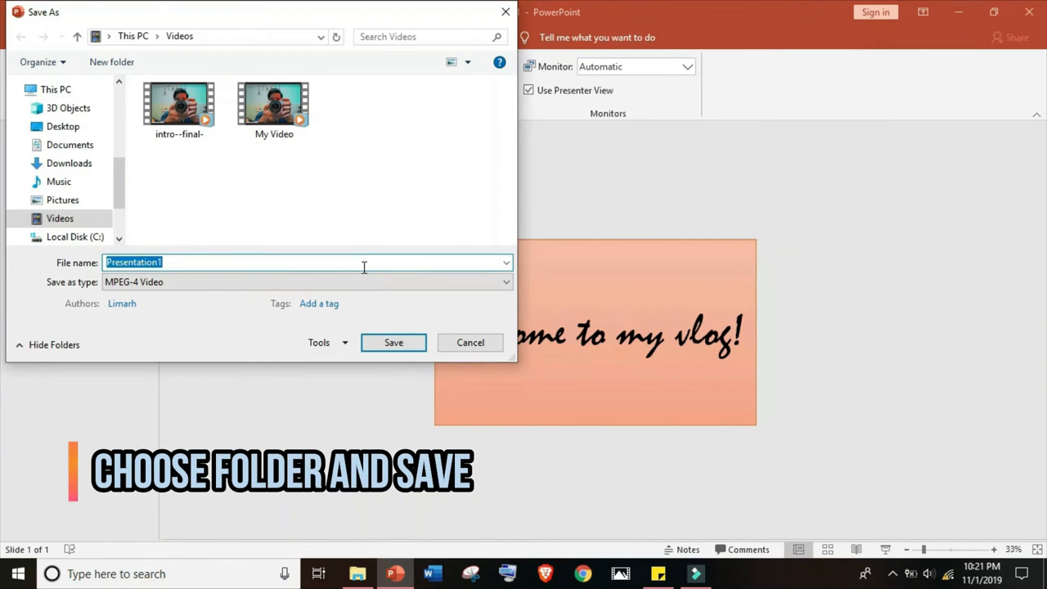
# Save the title slide video as 'disco-effects' in the Videos folder.
pyautogui.write('disco-effects')
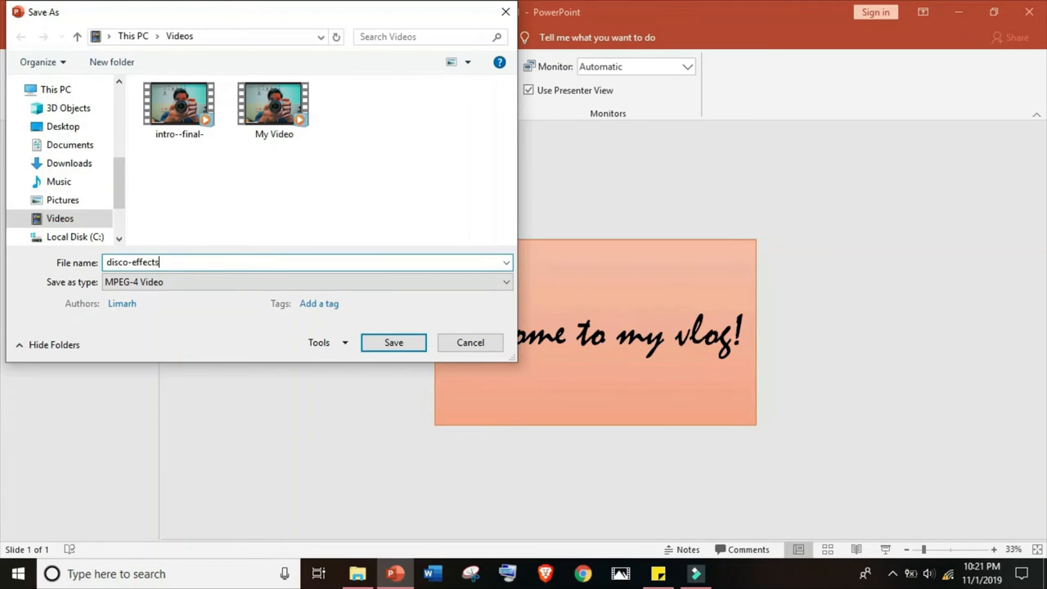
pyautogui.click(393, 342)
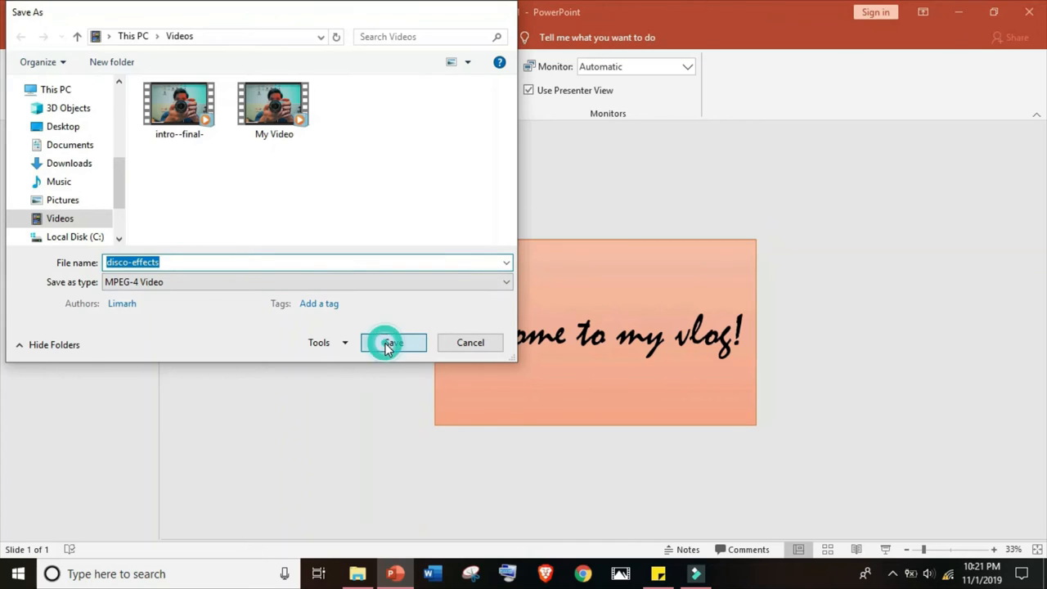
pyautogui.click(394, 342)
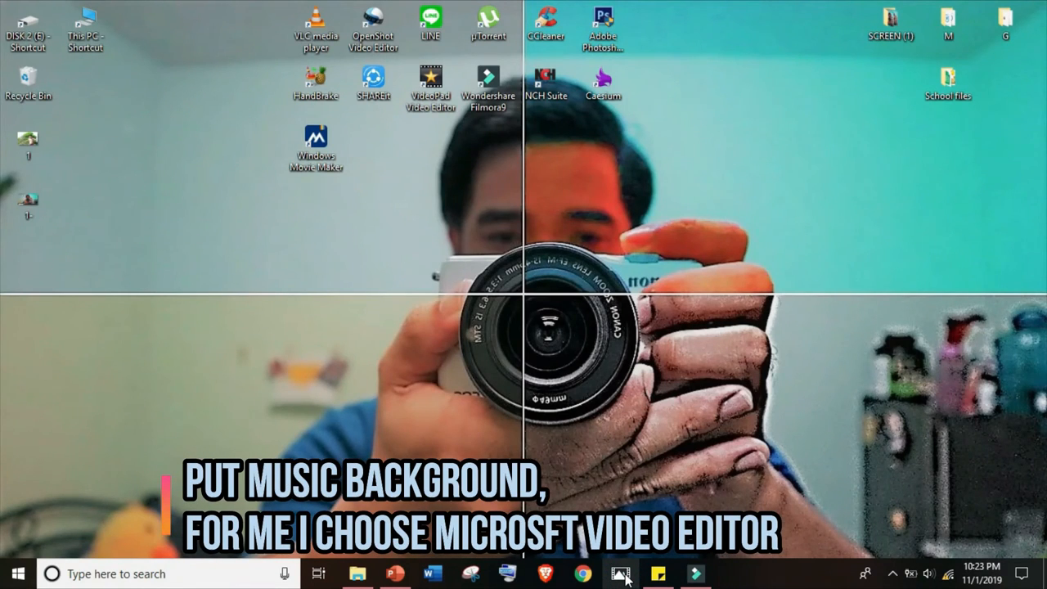
# Launch Video Editor and create a new project named 'disco-effects'.
pyautogui.click(621, 573)
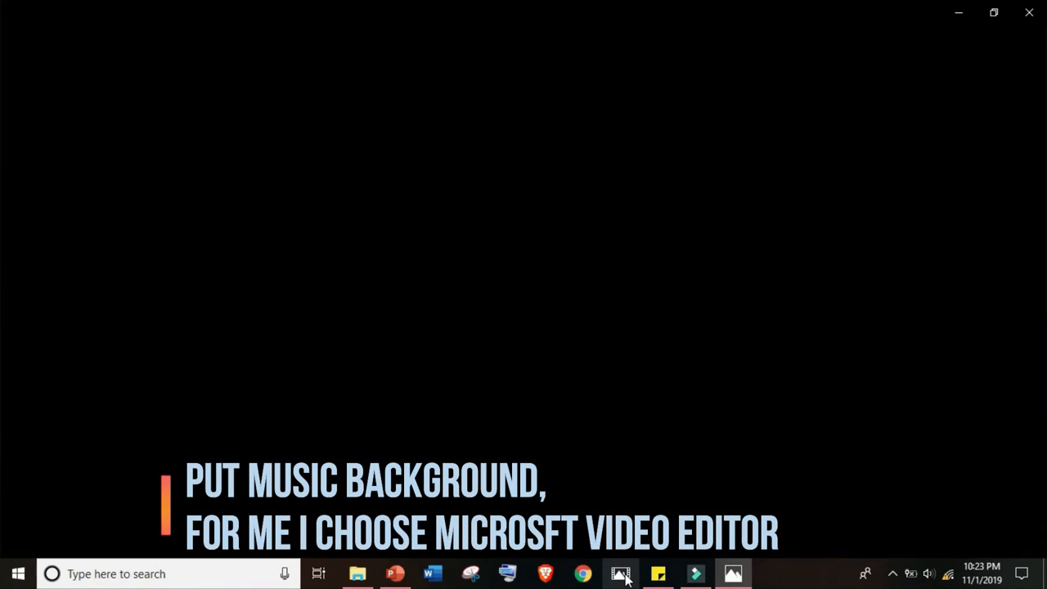
pyautogui.click(621, 573)
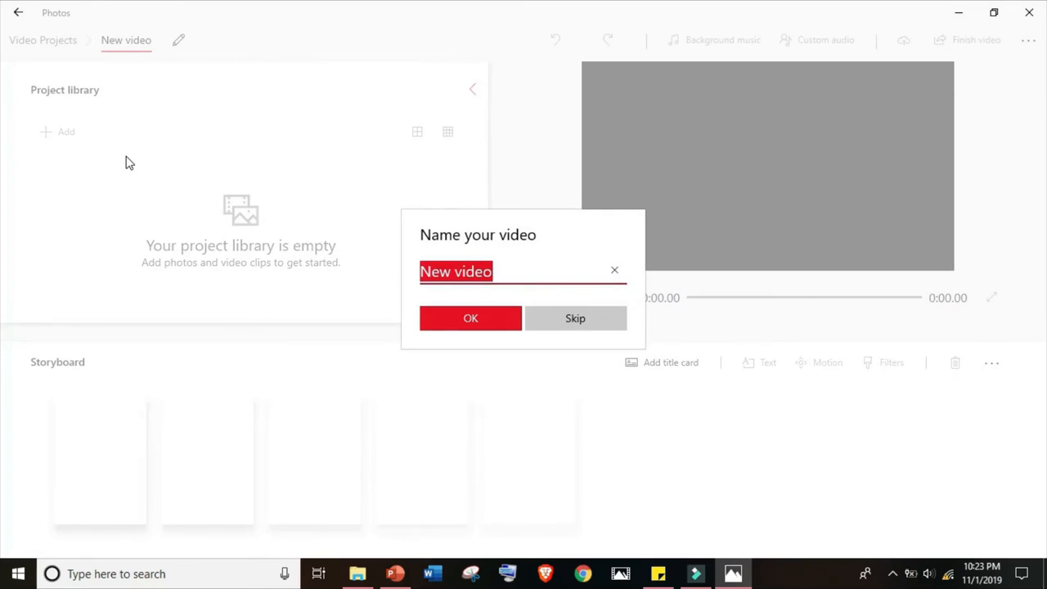
pyautogui.write('disco')
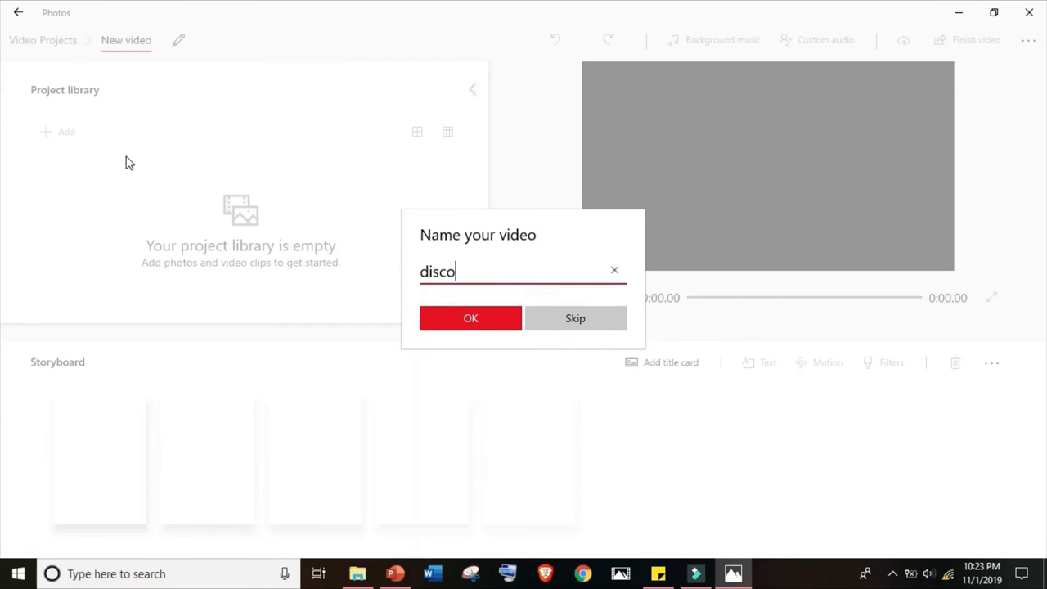
pyautogui.write('-effects')
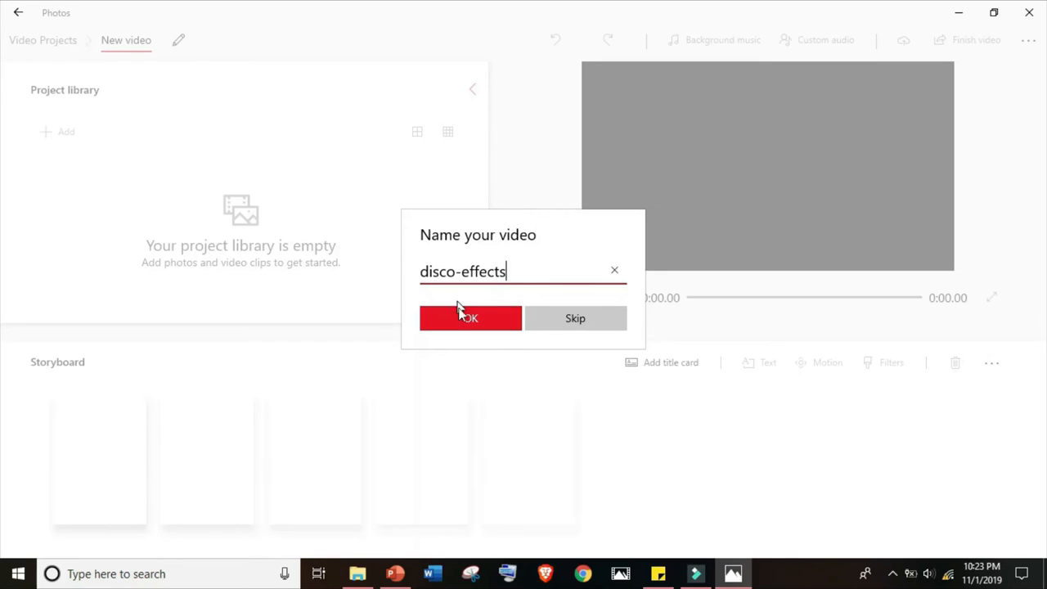
pyautogui.click(470, 318)
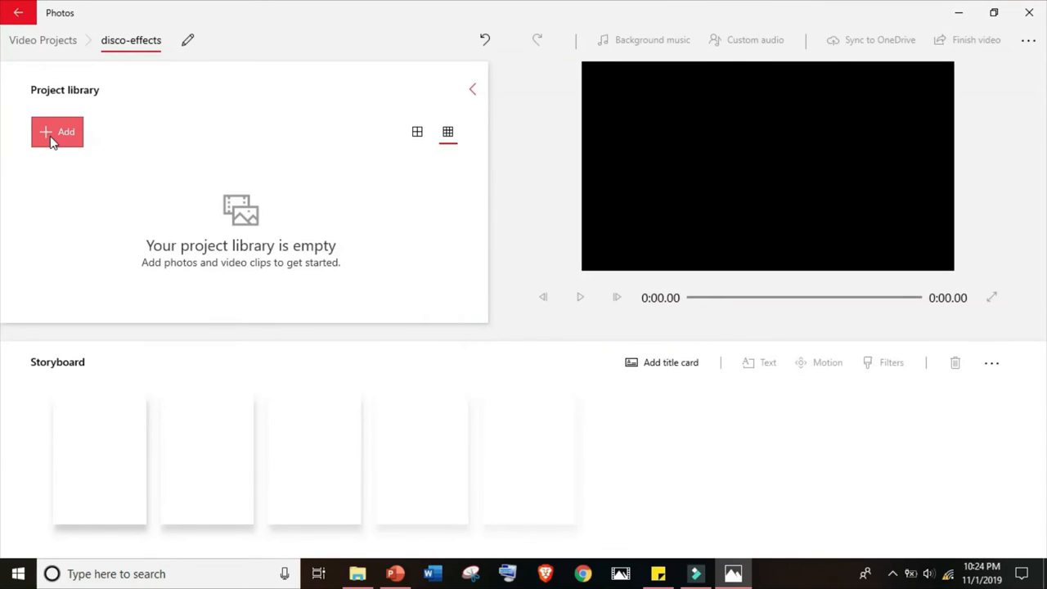
# Import the disco-effects video from this PC into the project.
pyautogui.click(56, 132)
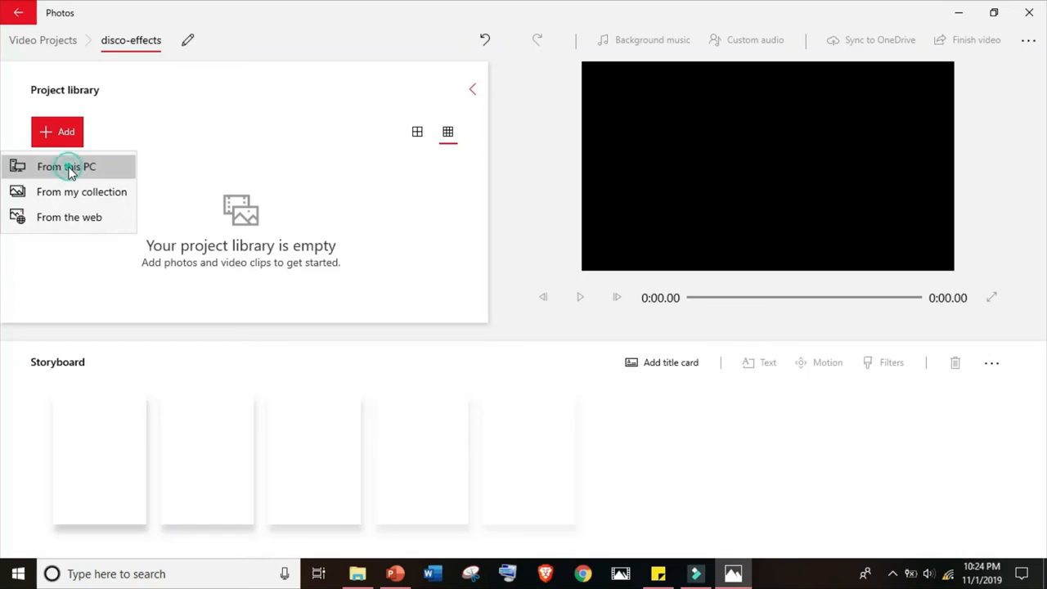
pyautogui.click(66, 166)
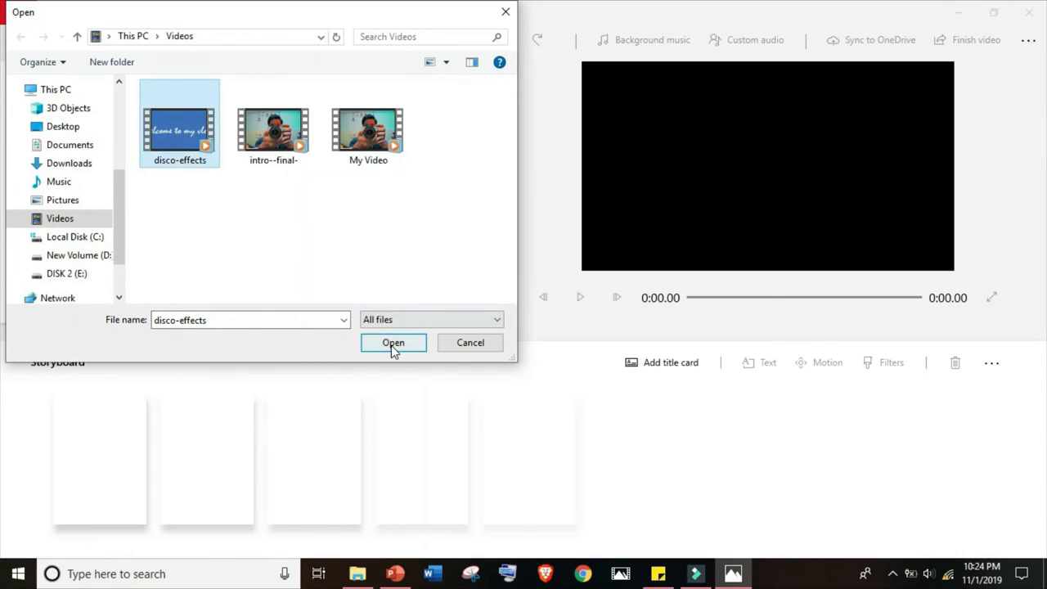
pyautogui.click(393, 342)
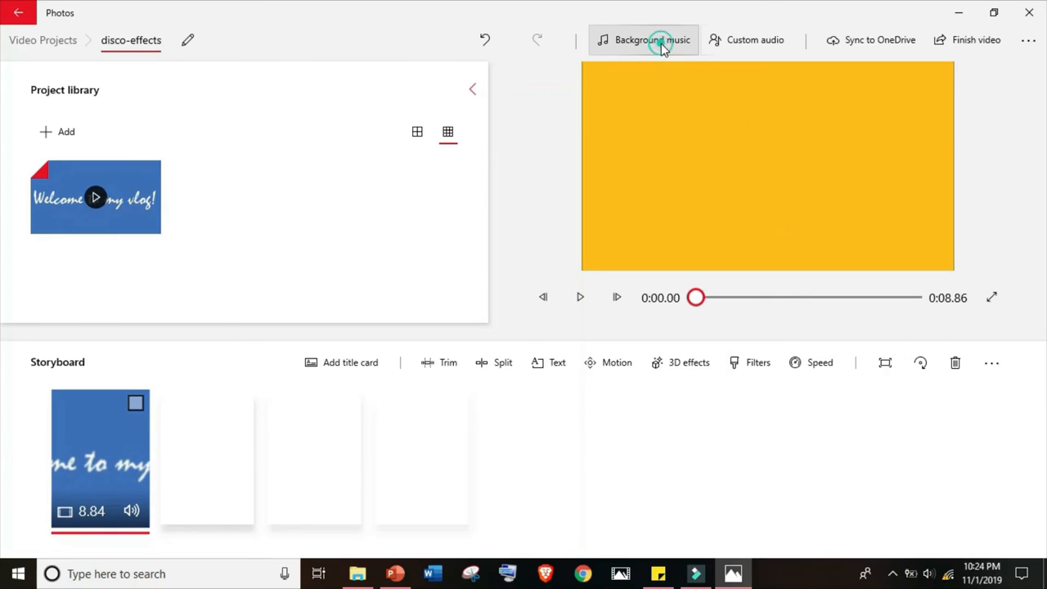
# Apply the Amplified background music track and begin finishing the video.
pyautogui.click(652, 40)
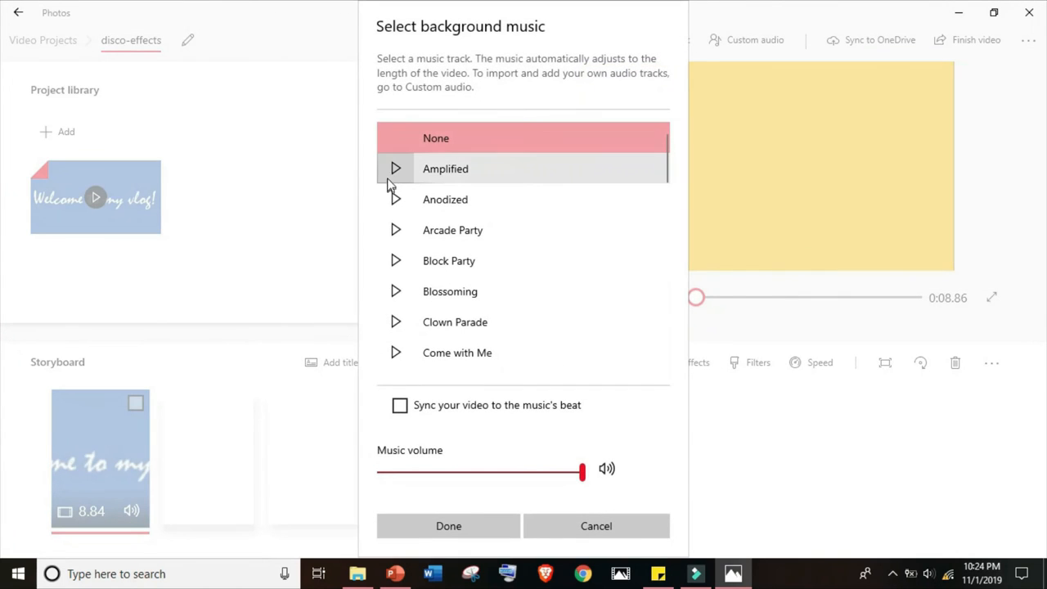
pyautogui.click(445, 169)
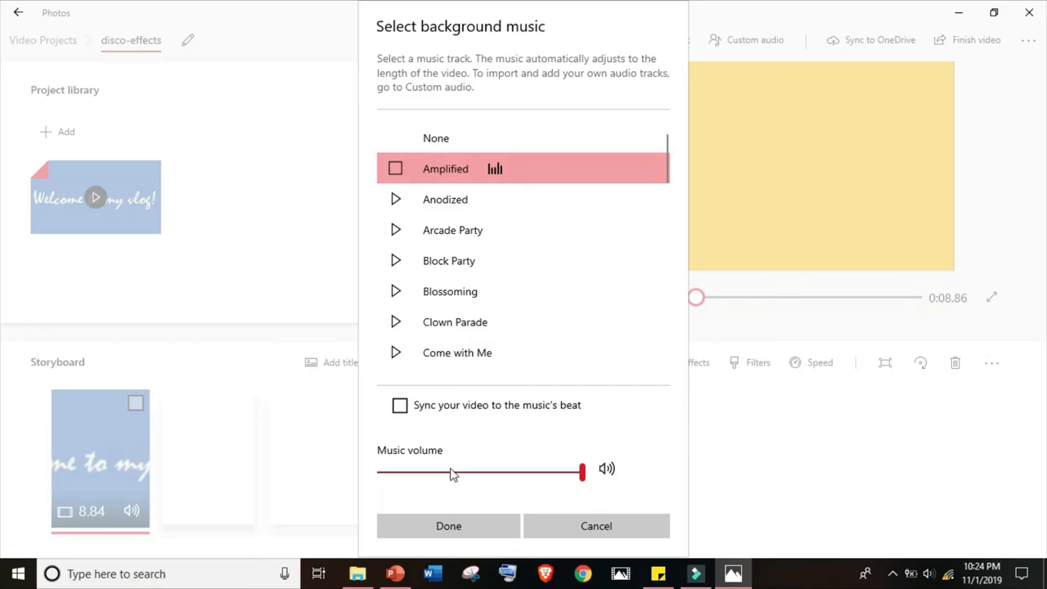
pyautogui.click(448, 526)
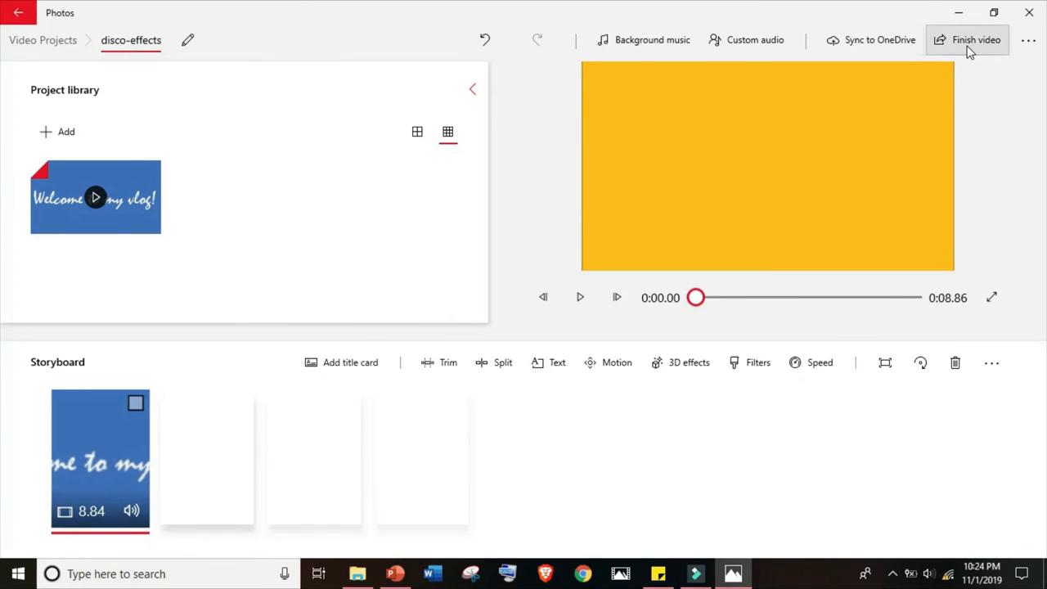
pyautogui.click(967, 39)
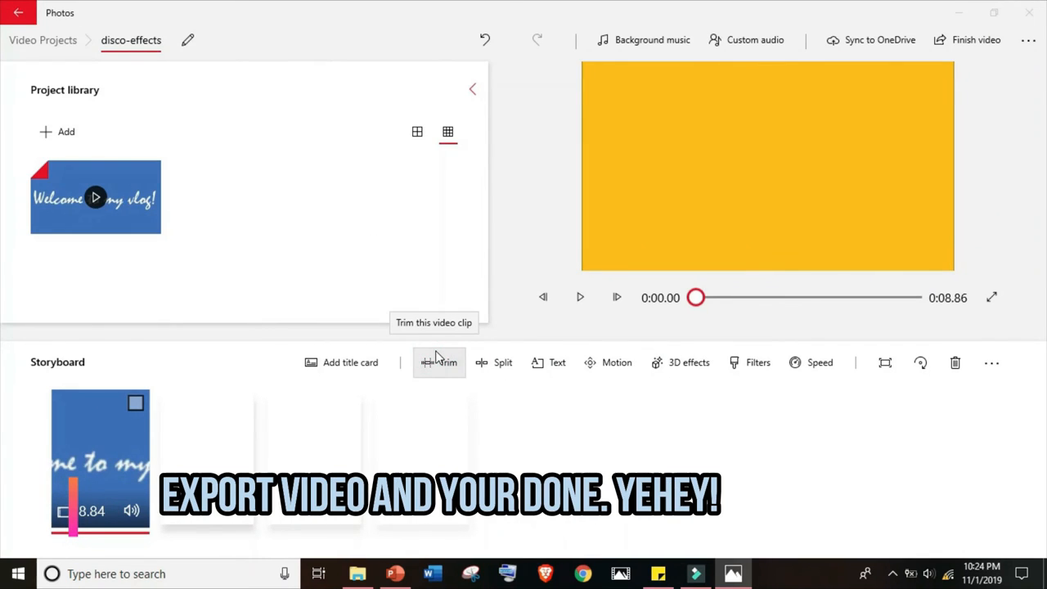
# Export the video as 'disco-effects' to Videos, then close its preview.
pyautogui.click(976, 39)
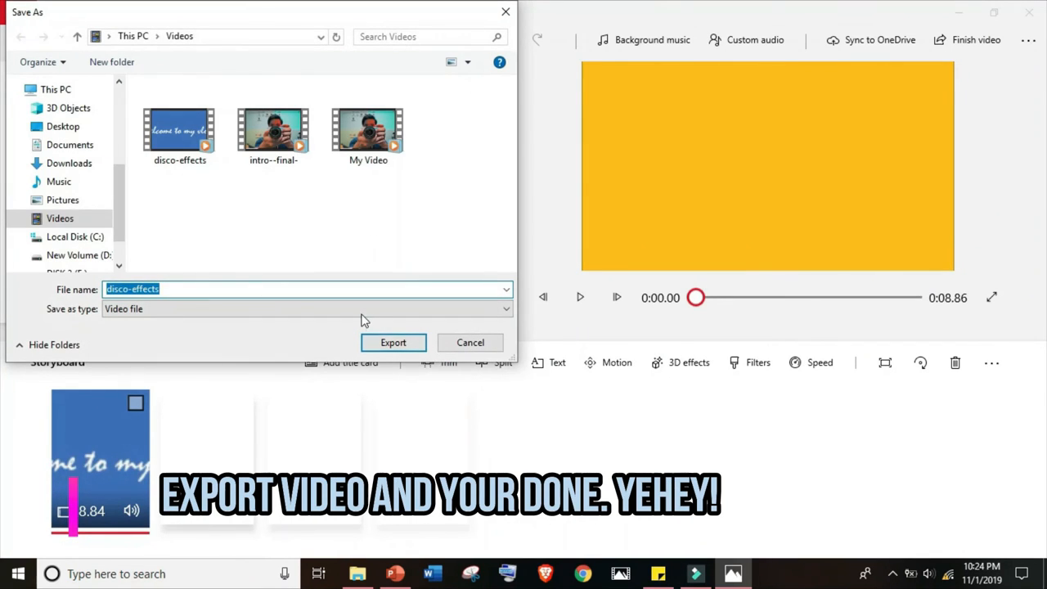
pyautogui.click(354, 289)
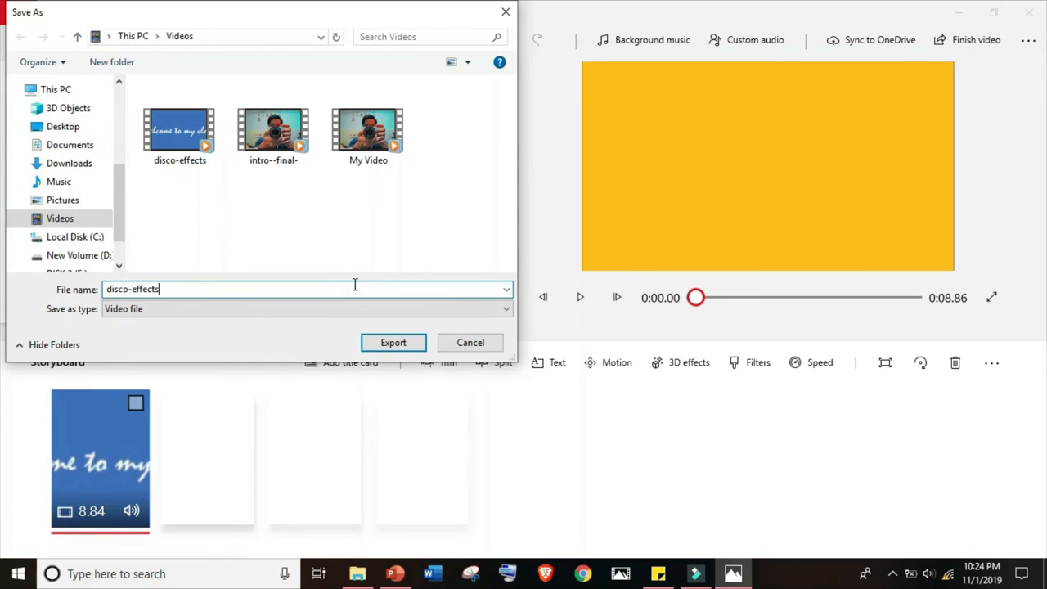
pyautogui.click(394, 342)
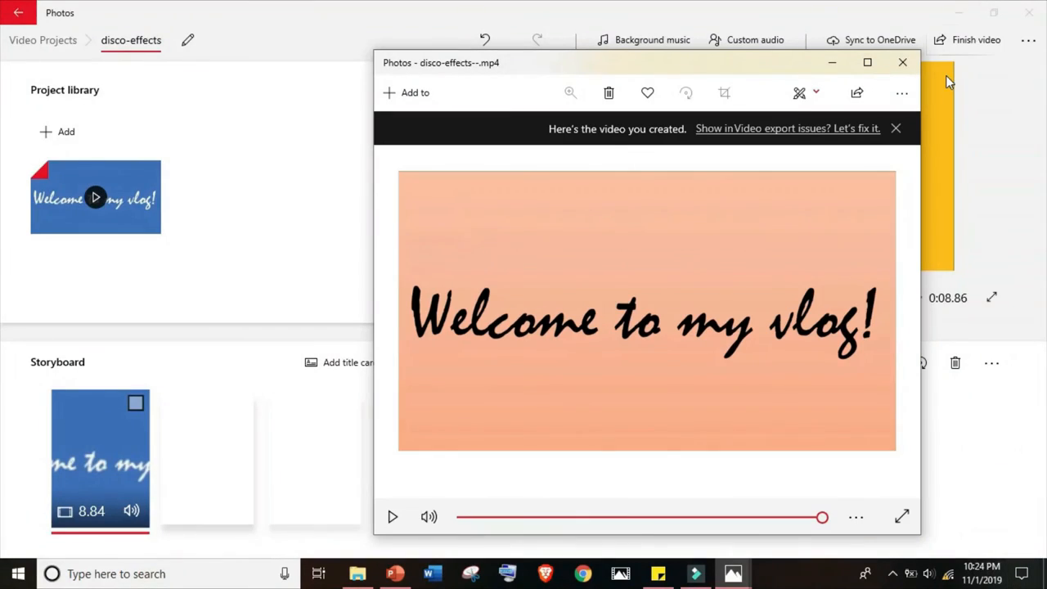
pyautogui.click(903, 62)
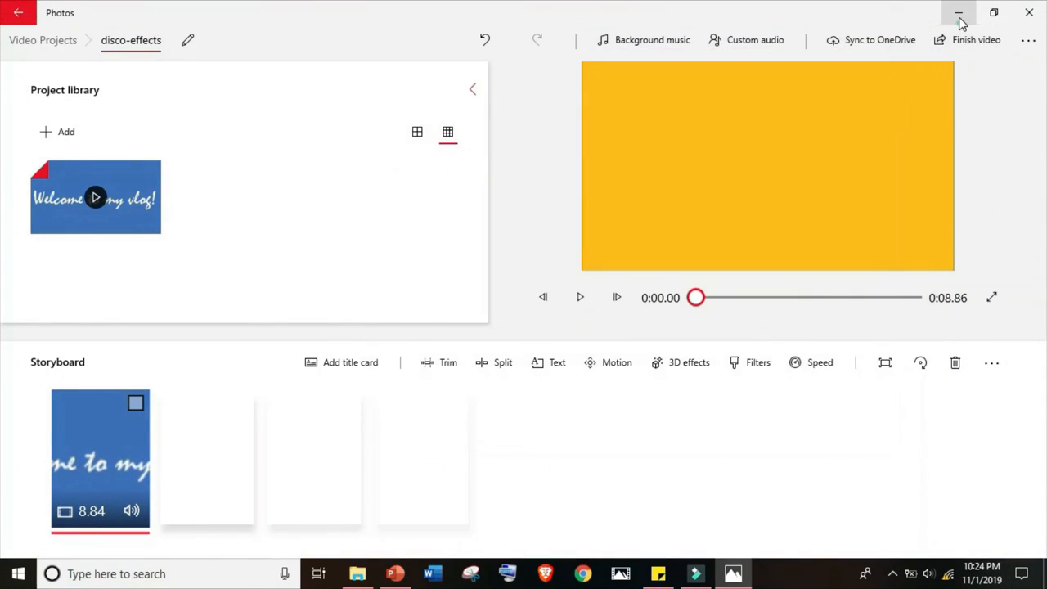